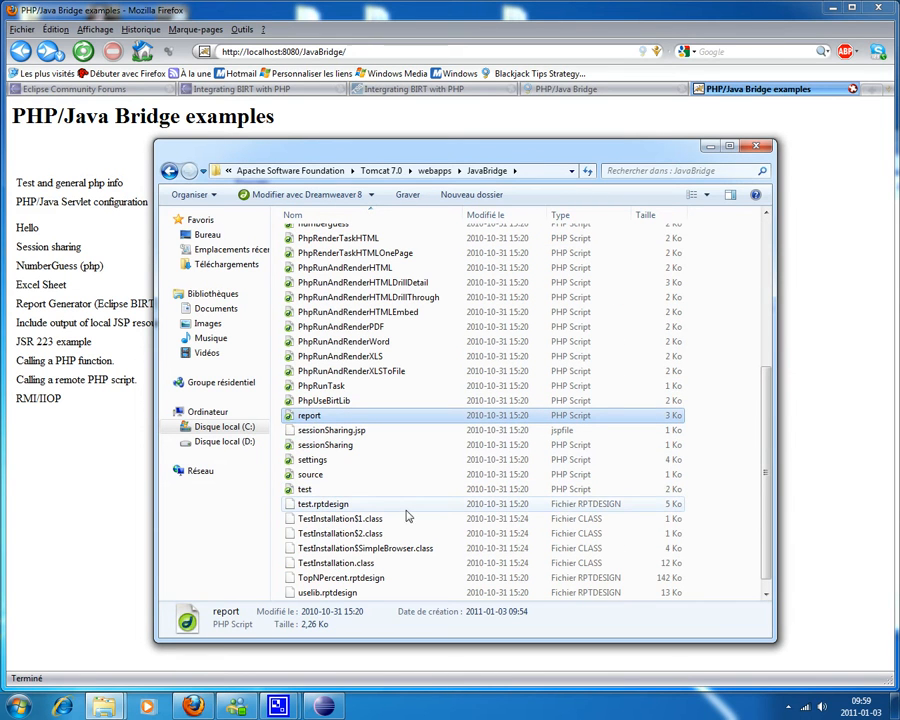
pyautogui.moveTo(344, 420)
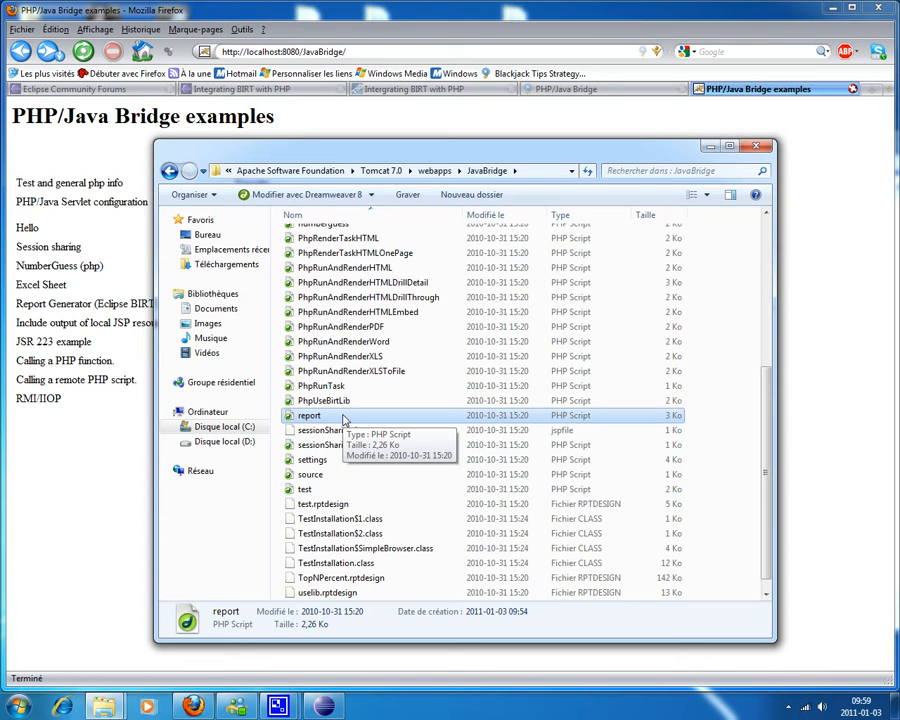
# Edit report.php in Dreamweaver and select the report file name test.rptdesign in the $myReport line
pyautogui.rightClick(308, 414)
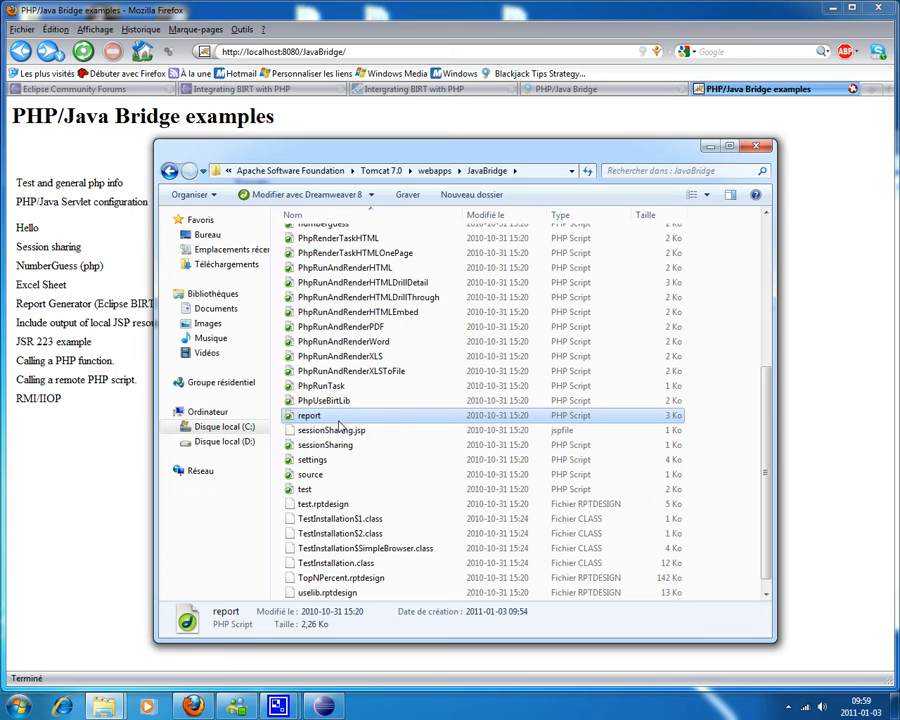
pyautogui.moveTo(308, 414)
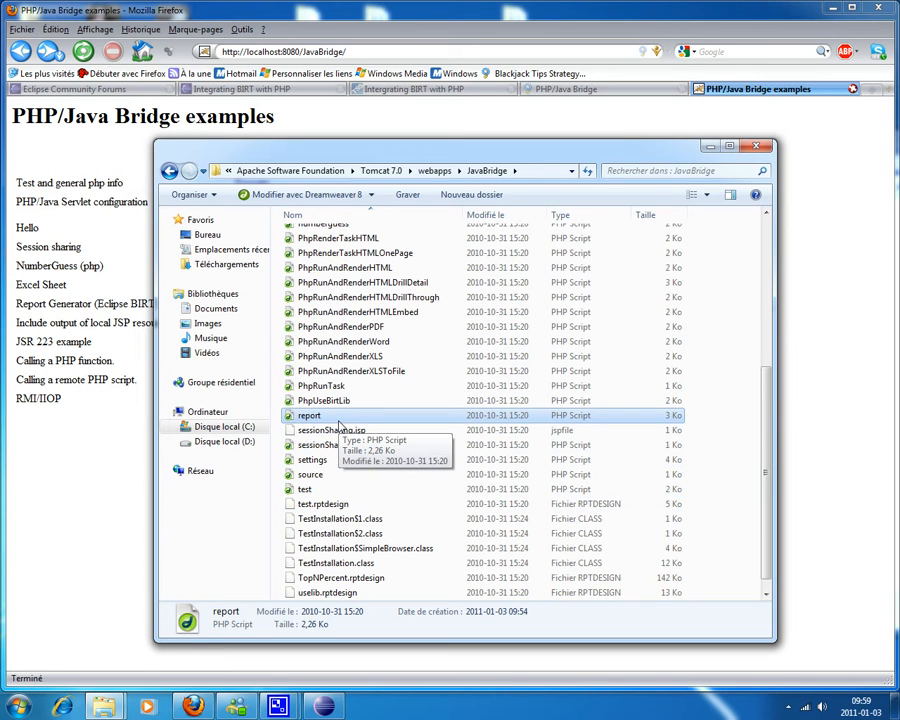
pyautogui.click(280, 708)
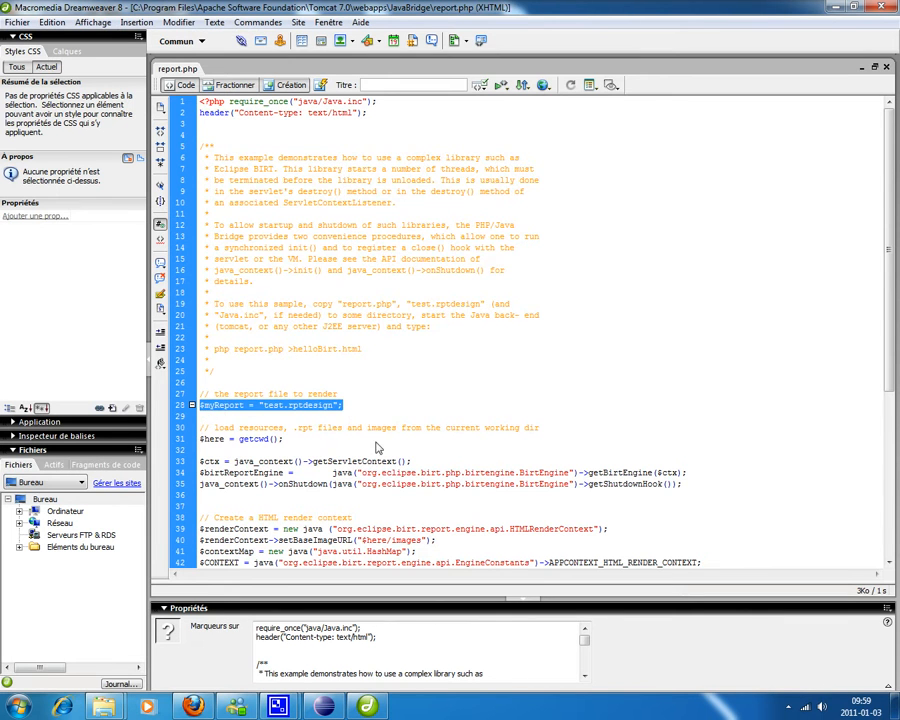
pyautogui.scroll(-3)
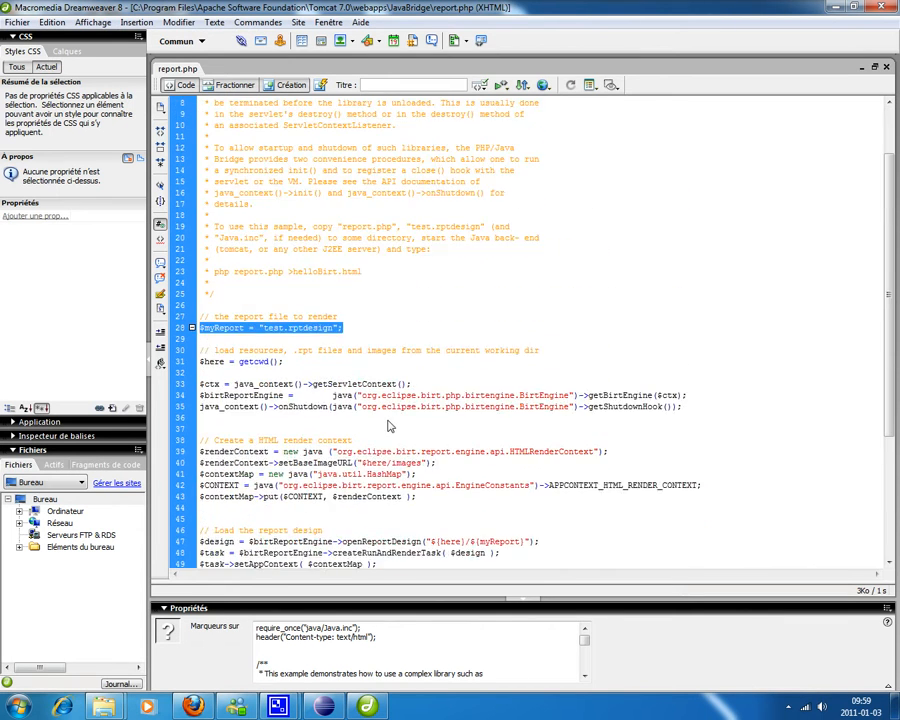
pyautogui.scroll(3)
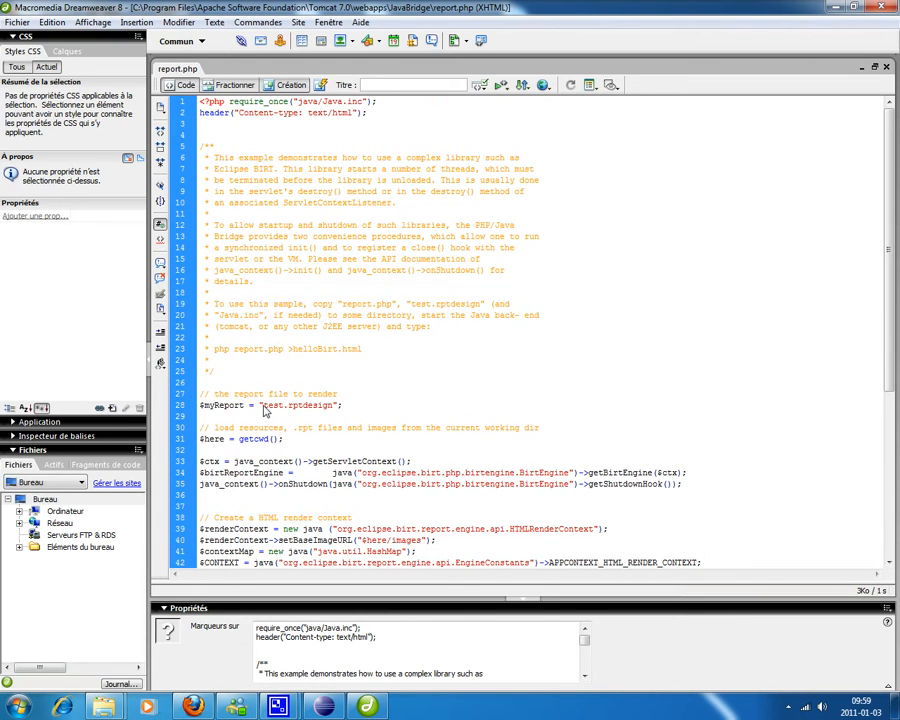
pyautogui.doubleClick(298, 404)
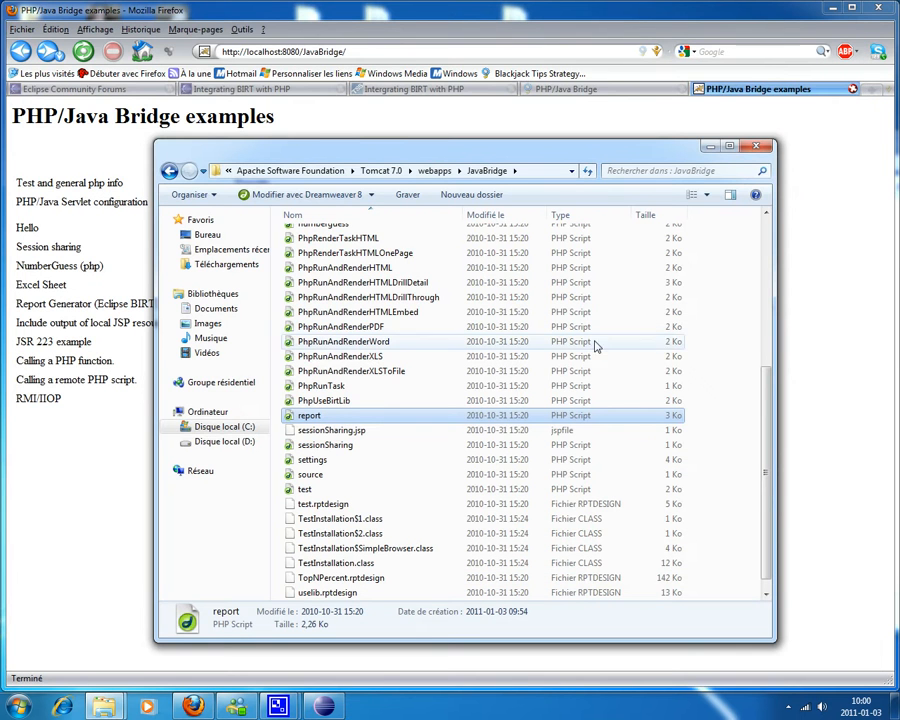
# Rename the old report to test_old.rptdesign and copy the newer test.rptdesign from BIRT\report into JavaBridge
pyautogui.click(322, 504)
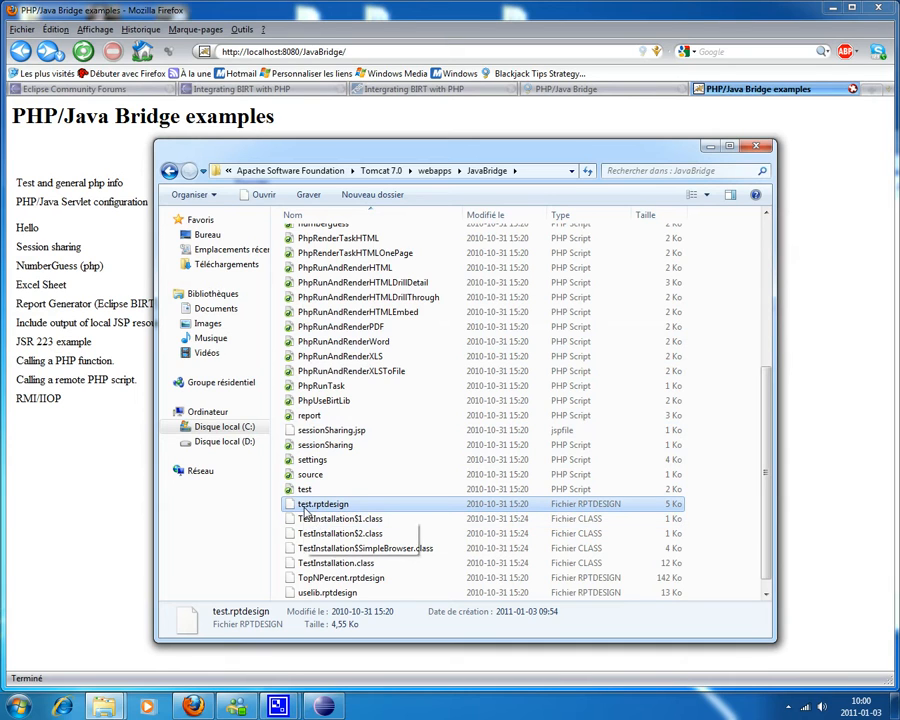
pyautogui.moveTo(322, 504)
pyautogui.write('_old')
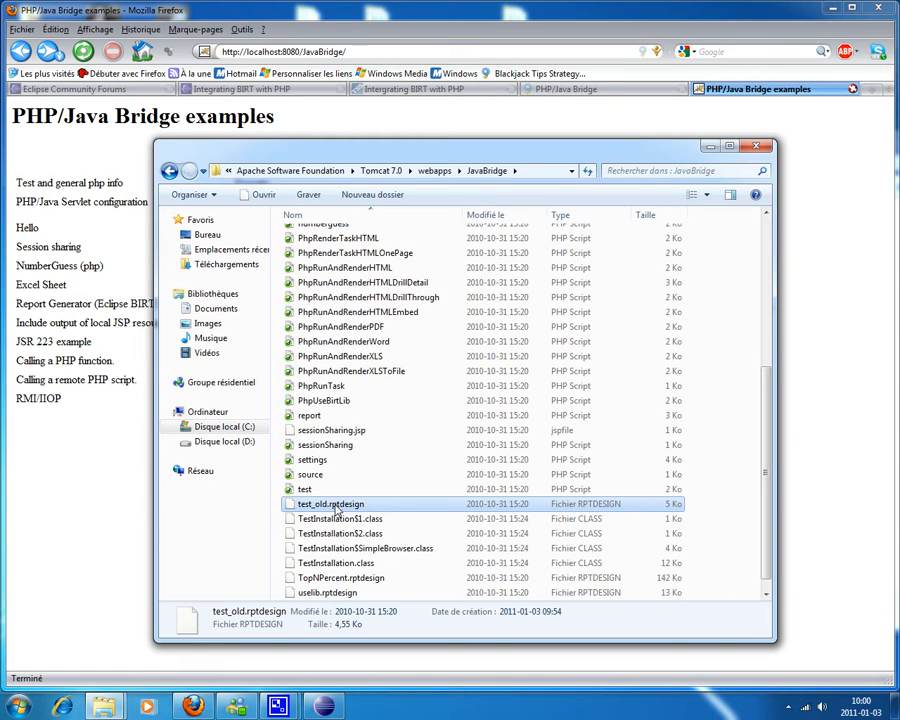
pyautogui.moveTo(156, 704)
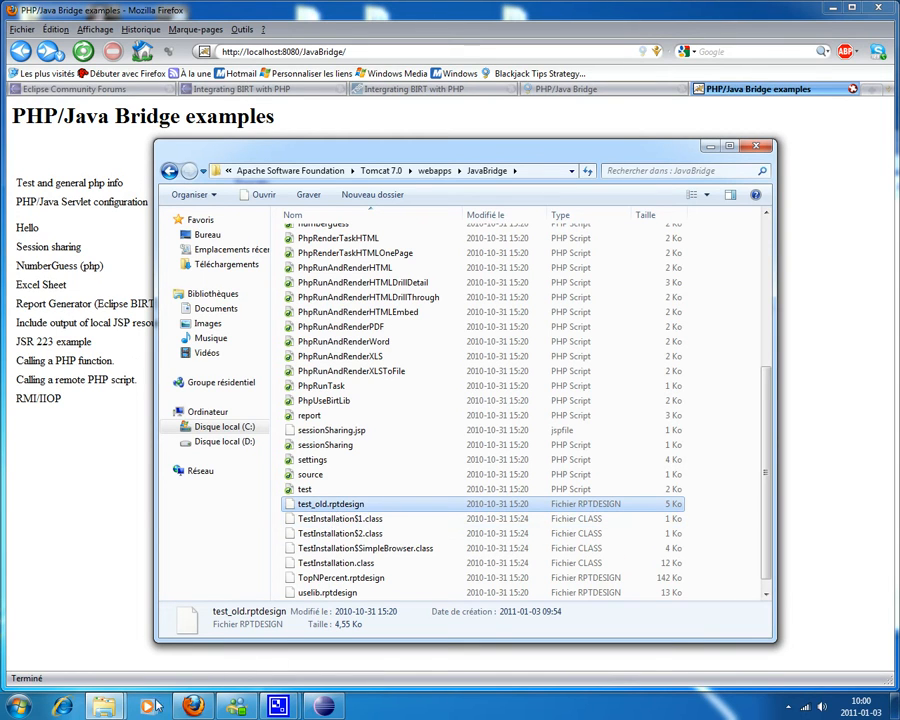
pyautogui.moveTo(104, 706)
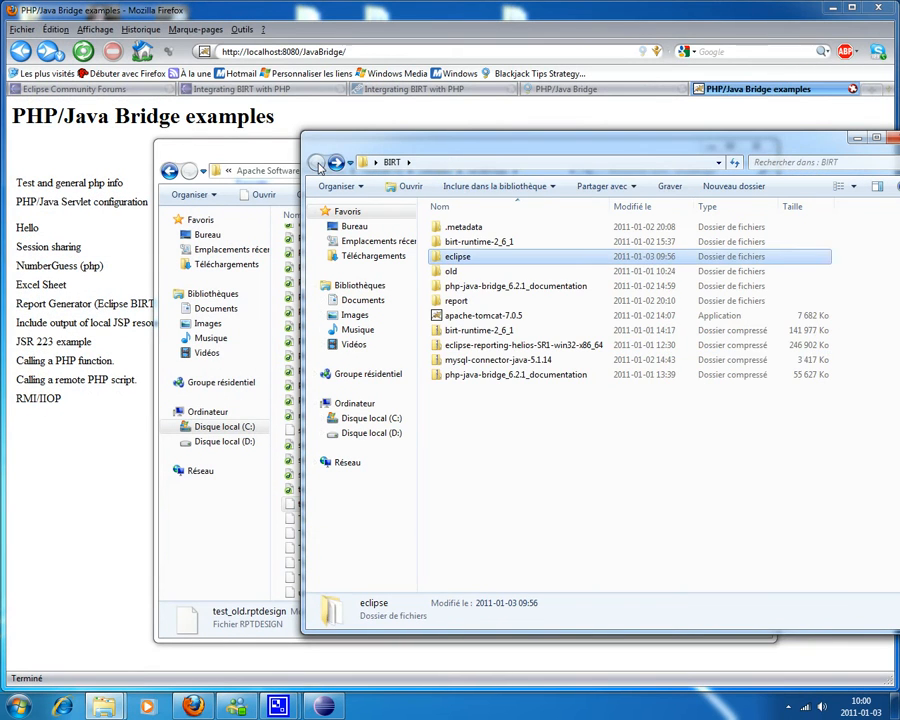
pyautogui.click(456, 300)
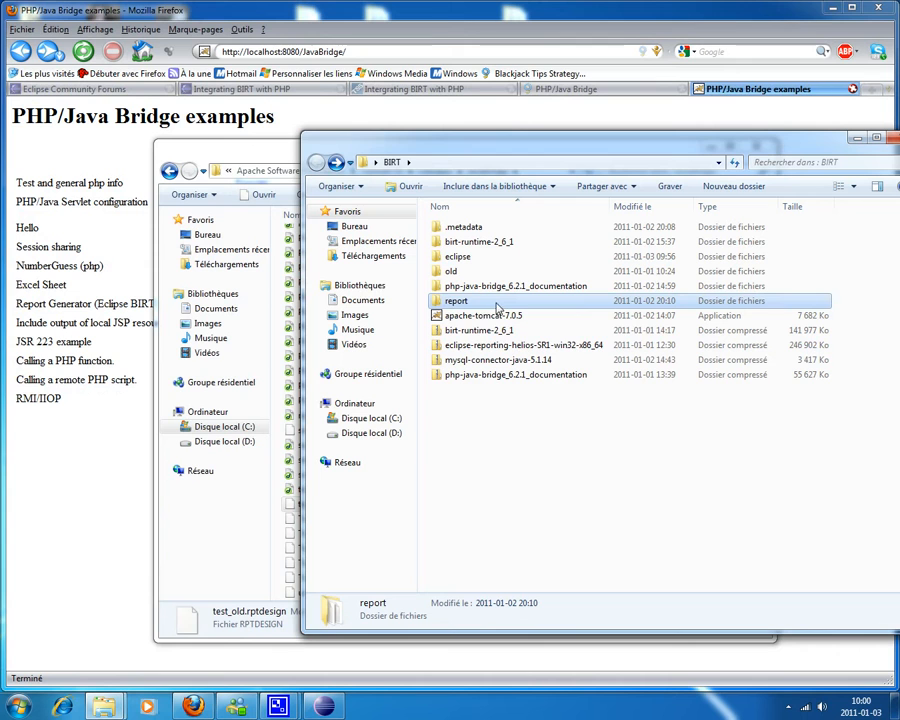
pyautogui.doubleClick(456, 300)
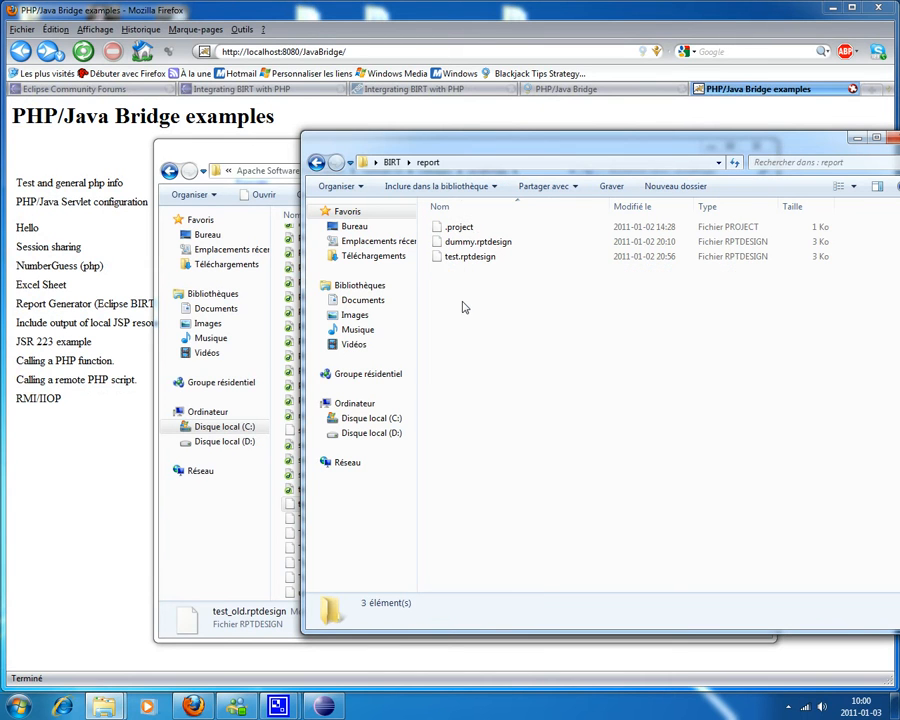
pyautogui.click(468, 256)
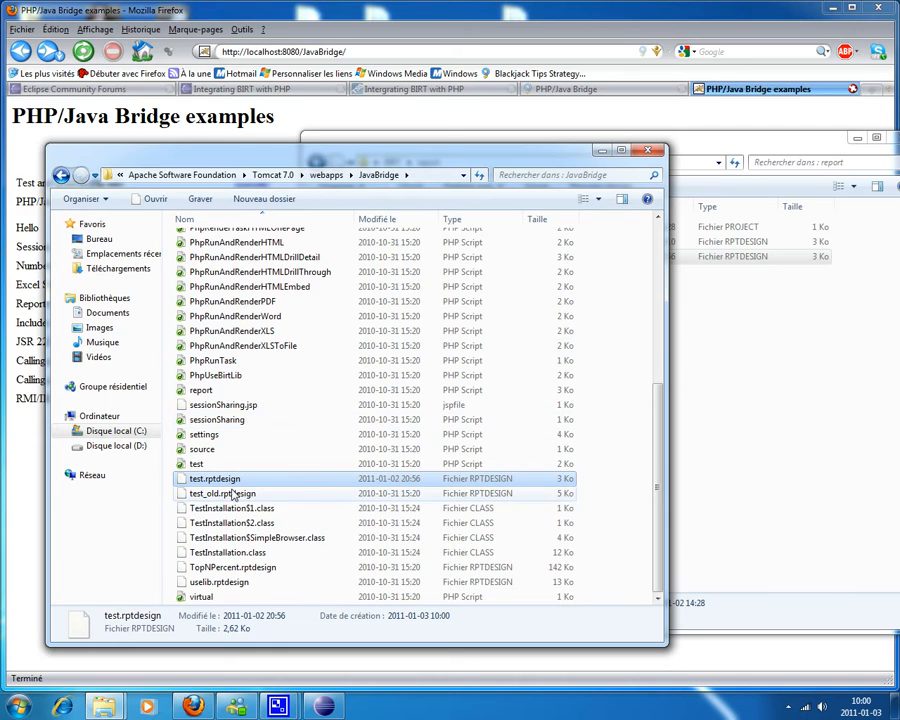
# Run the Report Generator (Eclipse BIRT) example in Firefox, which returns an HTTP 500 error
pyautogui.click(214, 480)
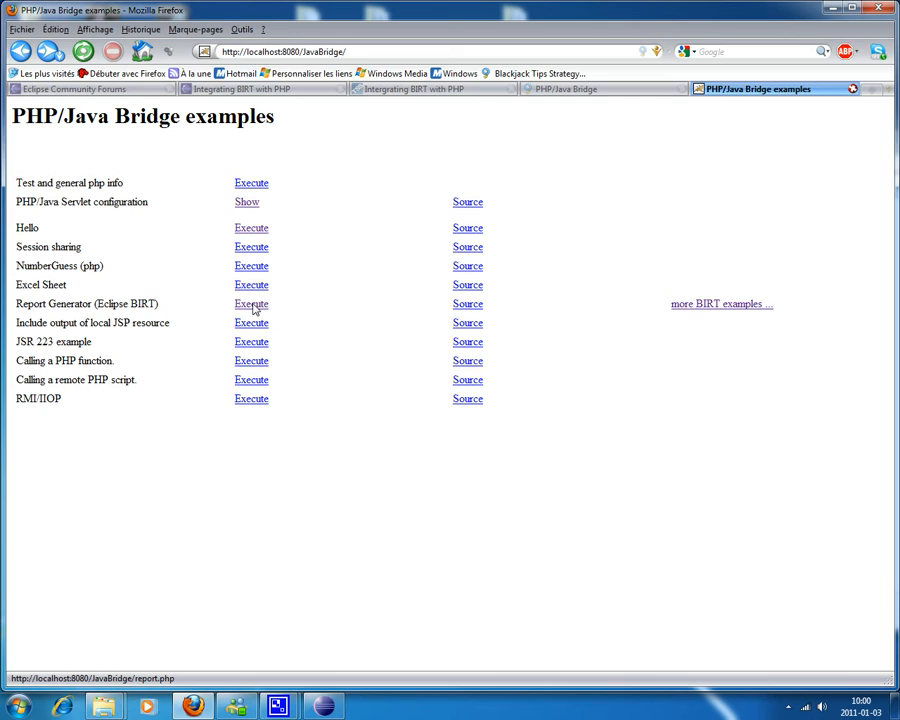
pyautogui.click(252, 304)
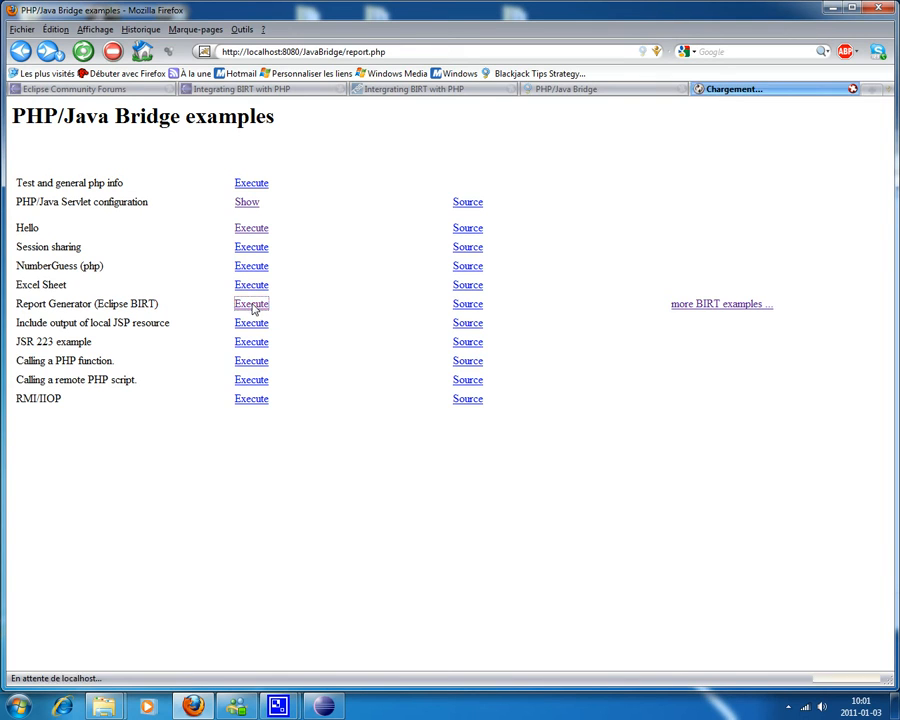
pyautogui.click(252, 304)
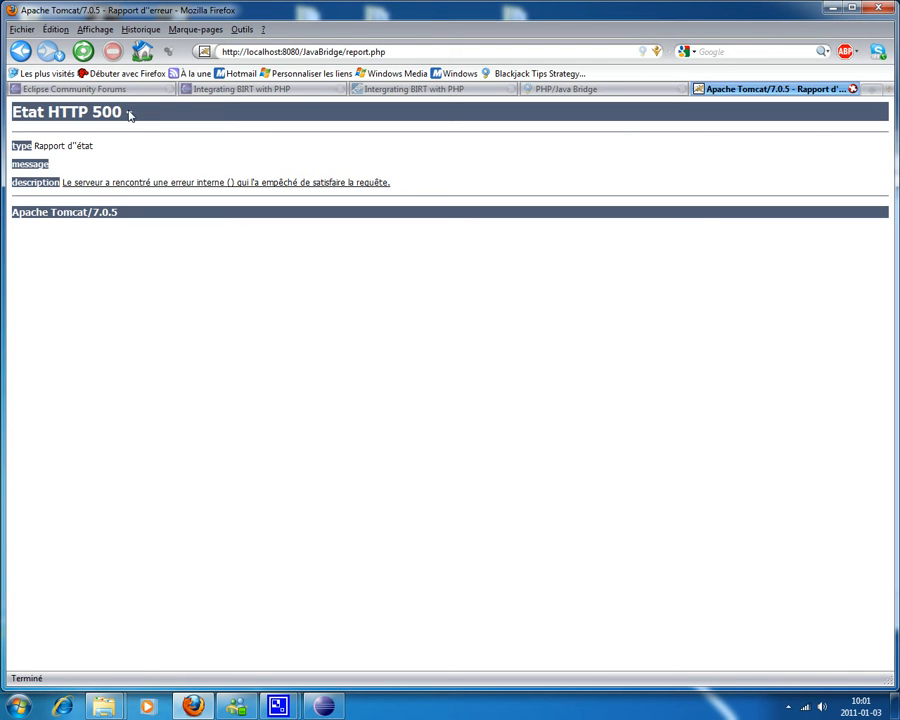
# Read the Eclipse forums 'BIRT + javabridge... HELP!!!!' thread, scrolling back to its opening post
pyautogui.click(76, 88)
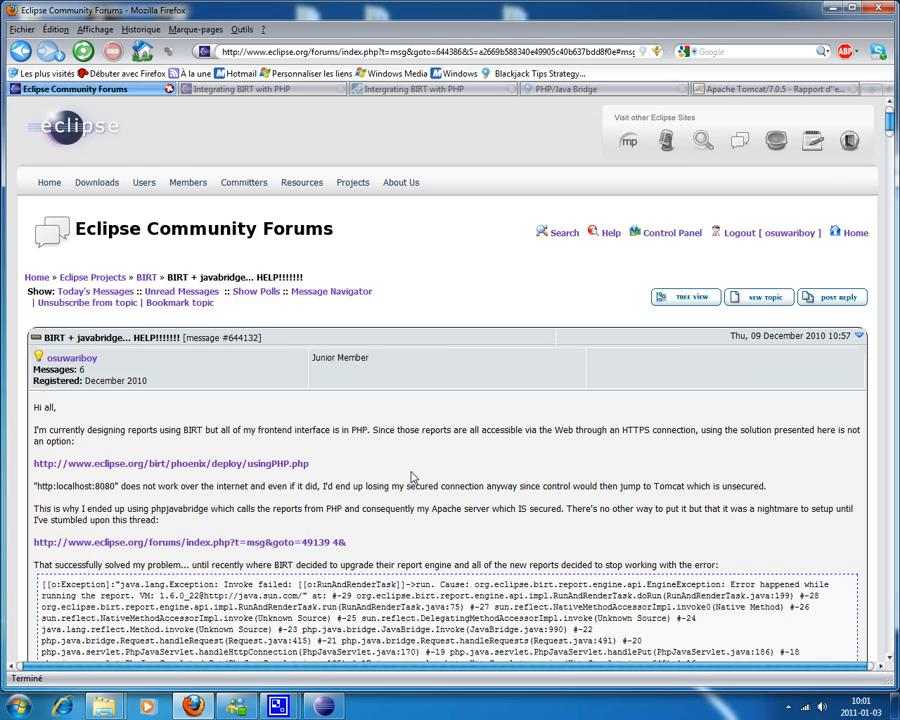
pyautogui.scroll(-3)
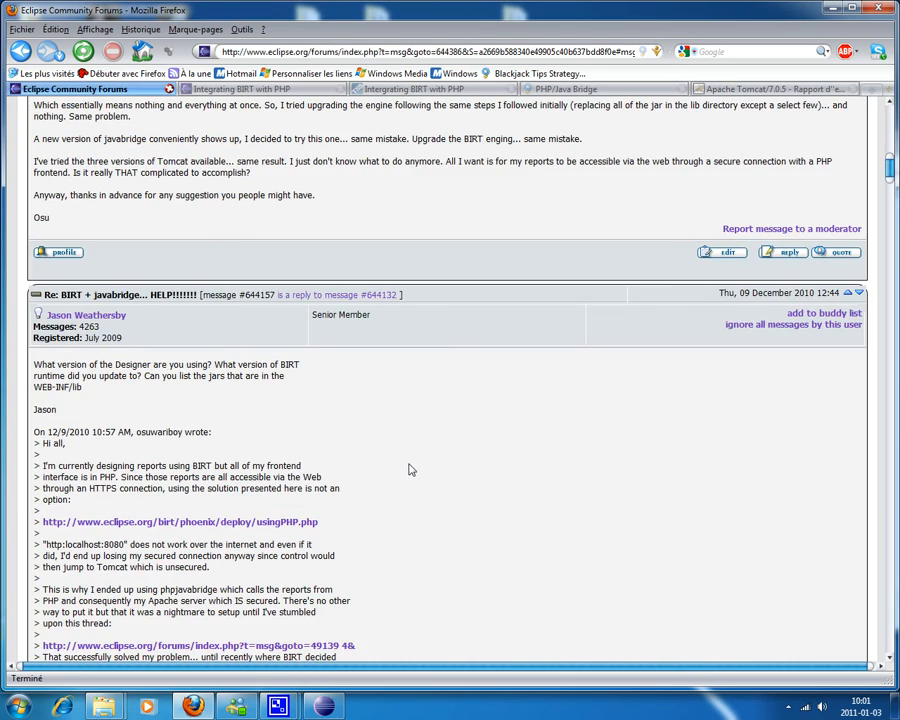
pyautogui.scroll(-3)
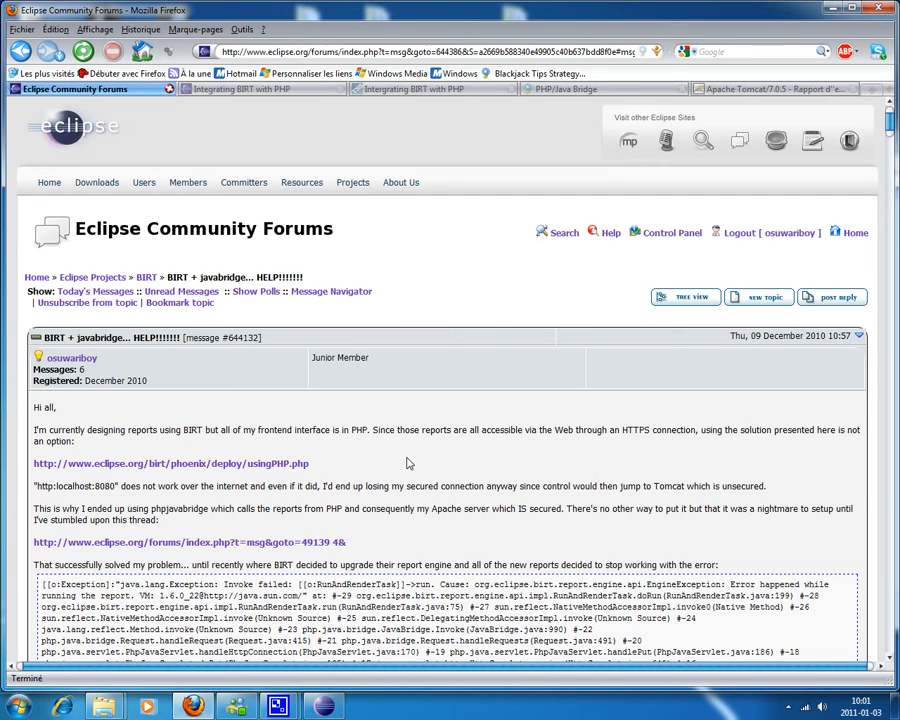
pyautogui.moveTo(392, 456)
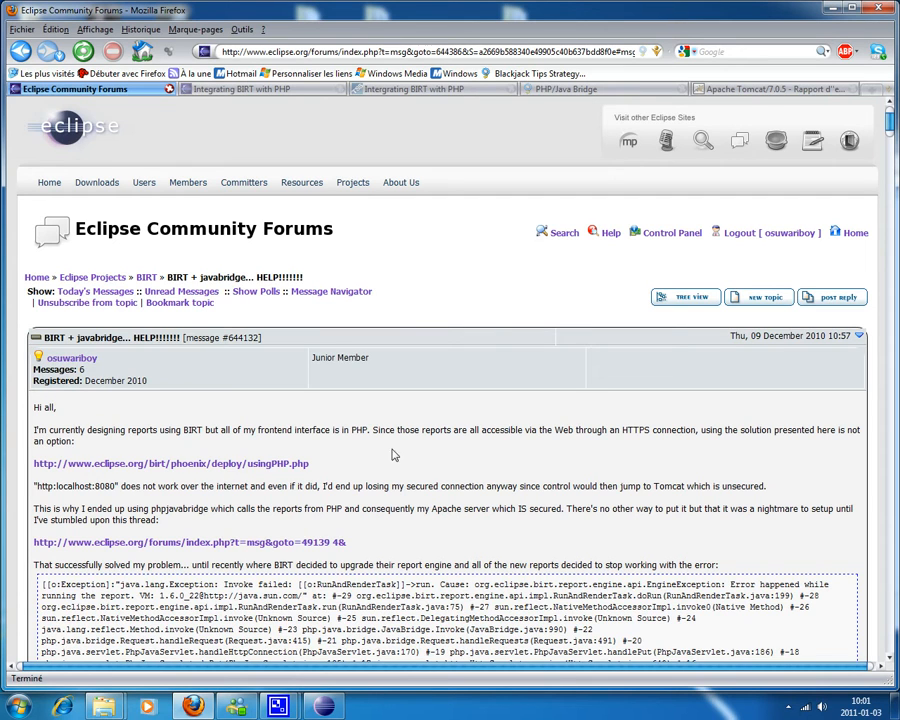
pyautogui.doubleClick(60, 336)
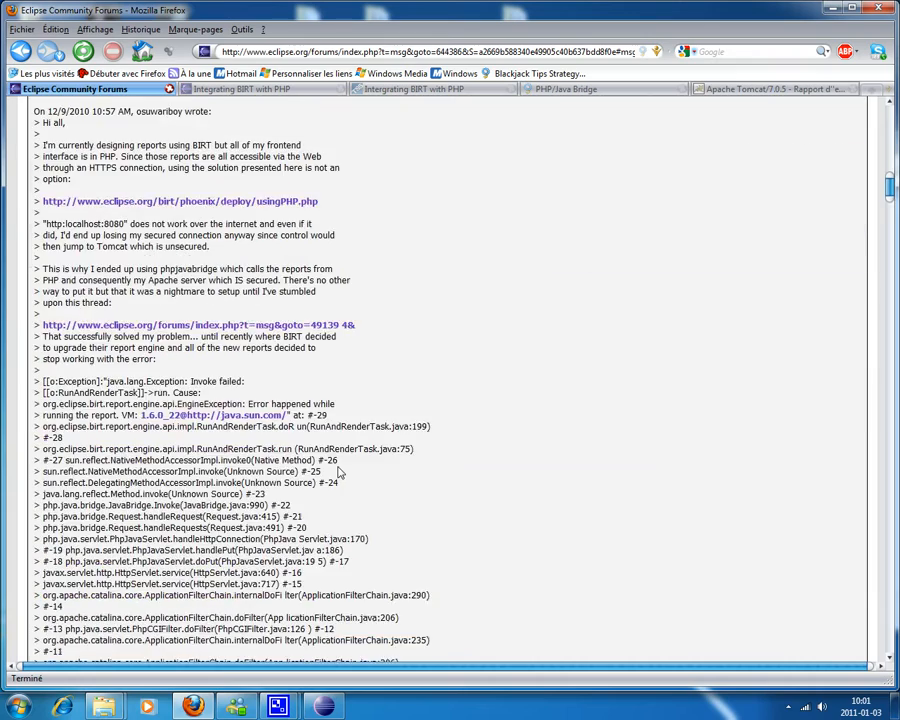
pyautogui.scroll(-3)
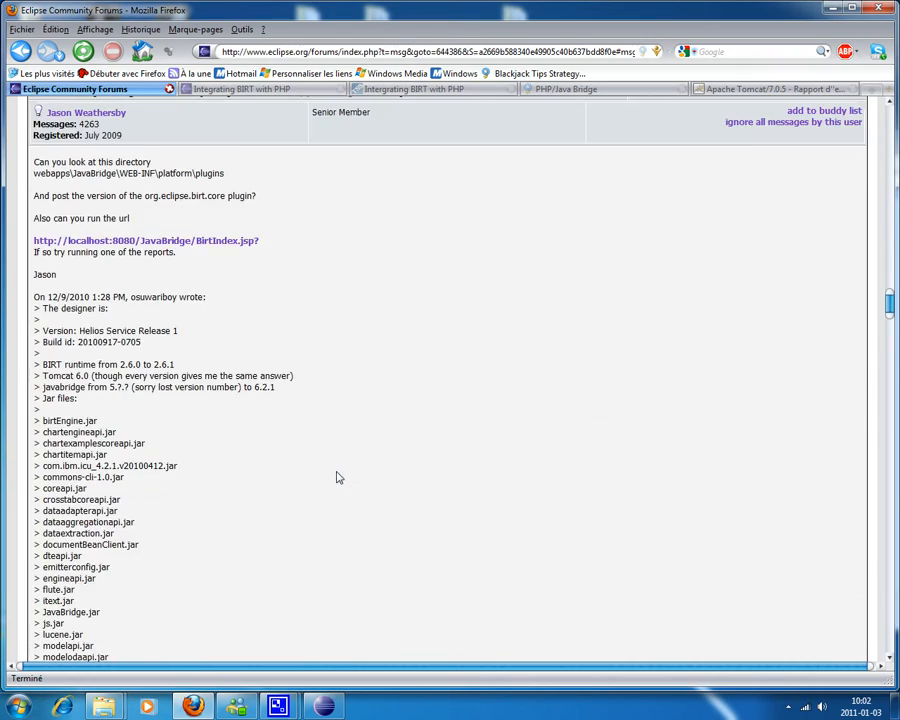
pyautogui.scroll(-3)
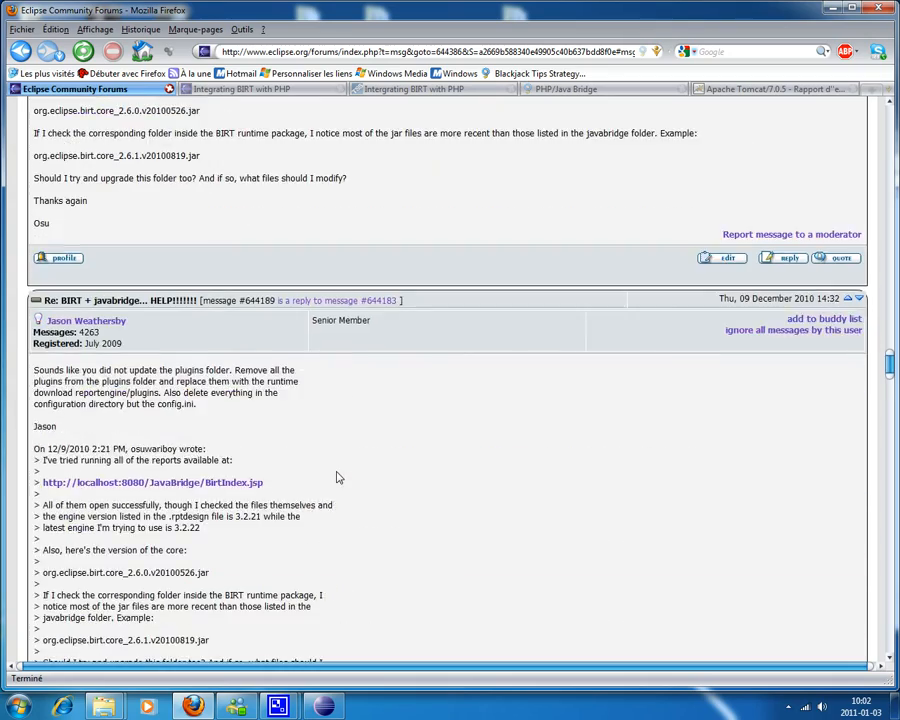
pyautogui.scroll(3)
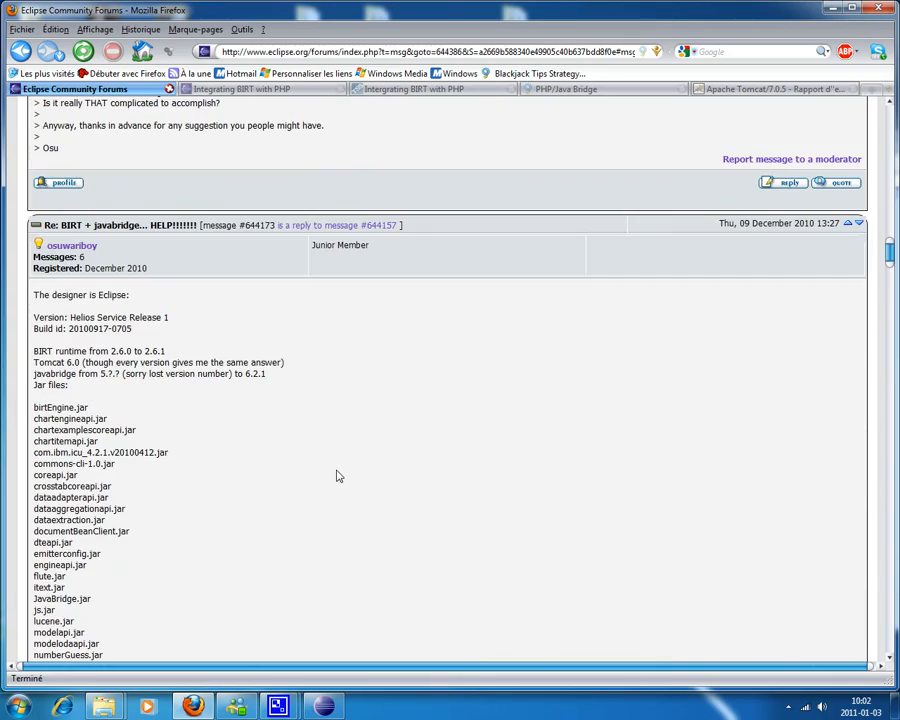
pyautogui.scroll(-3)
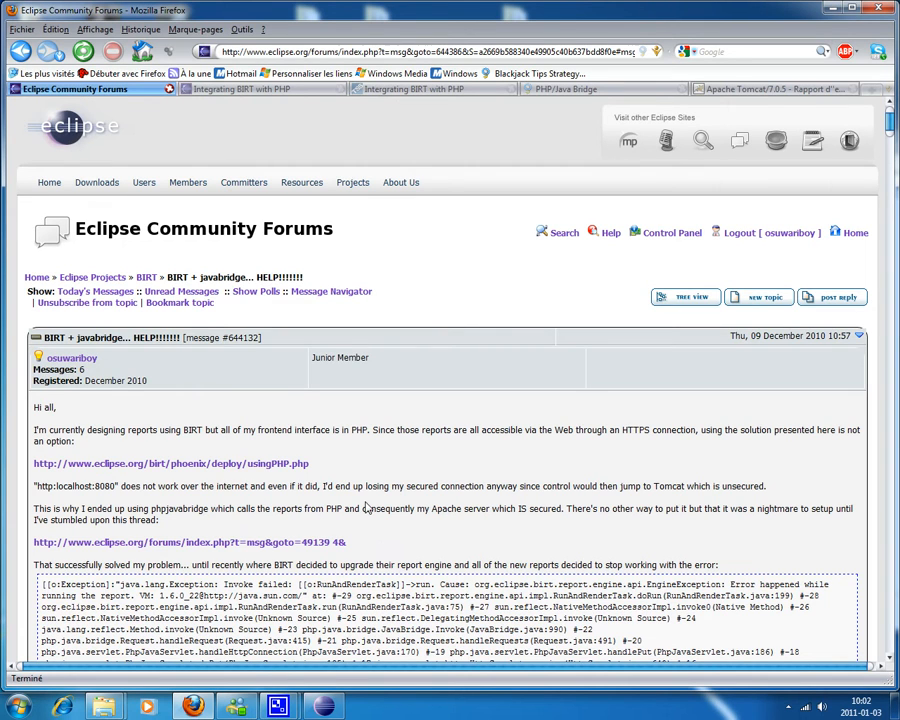
pyautogui.moveTo(296, 500)
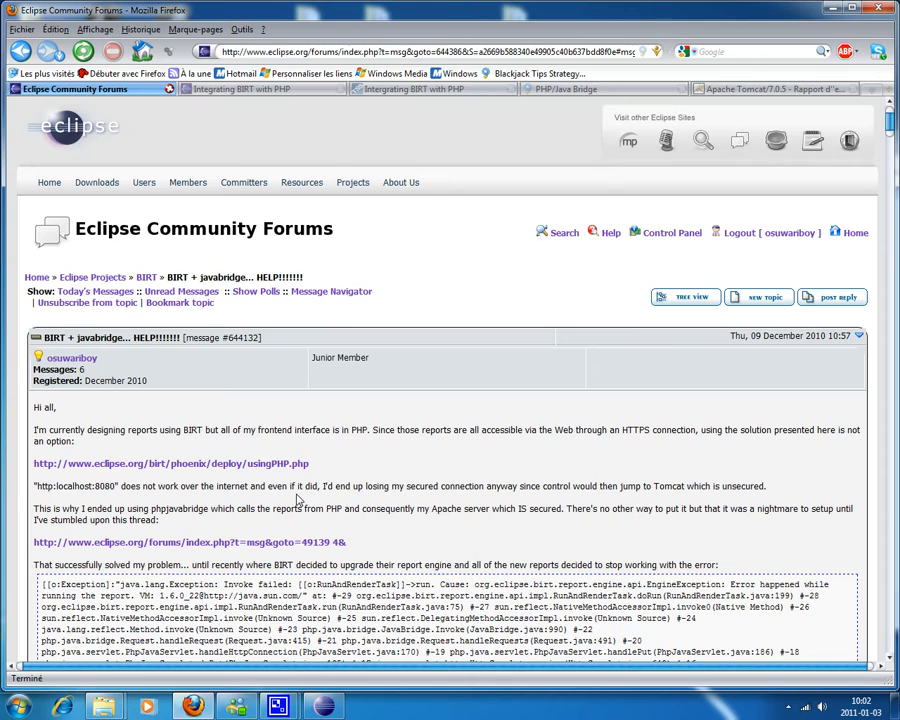
pyautogui.moveTo(336, 604)
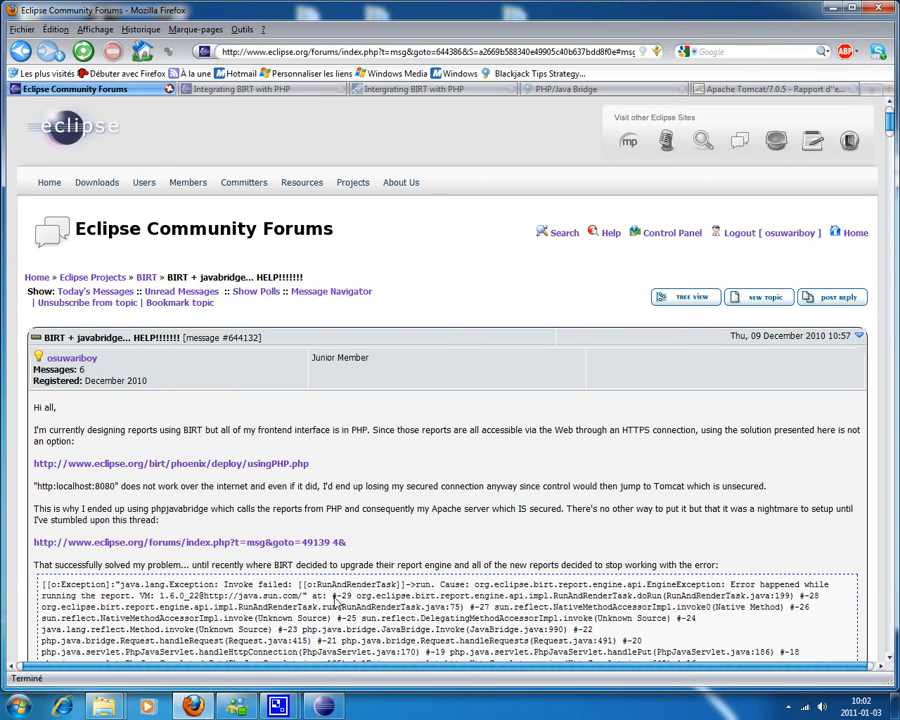
pyautogui.moveTo(358, 540)
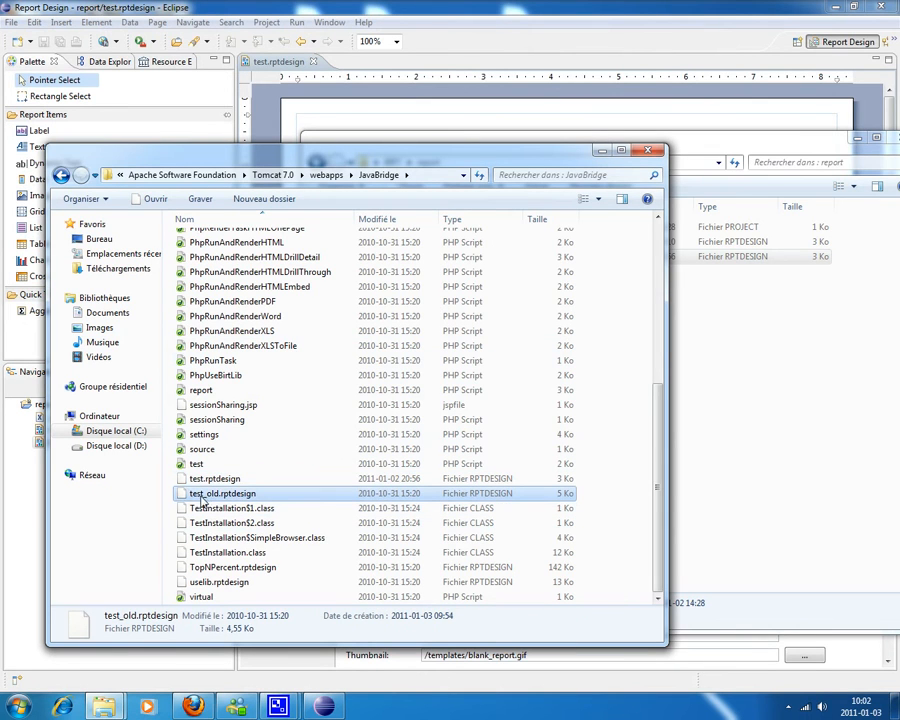
pyautogui.moveTo(204, 496)
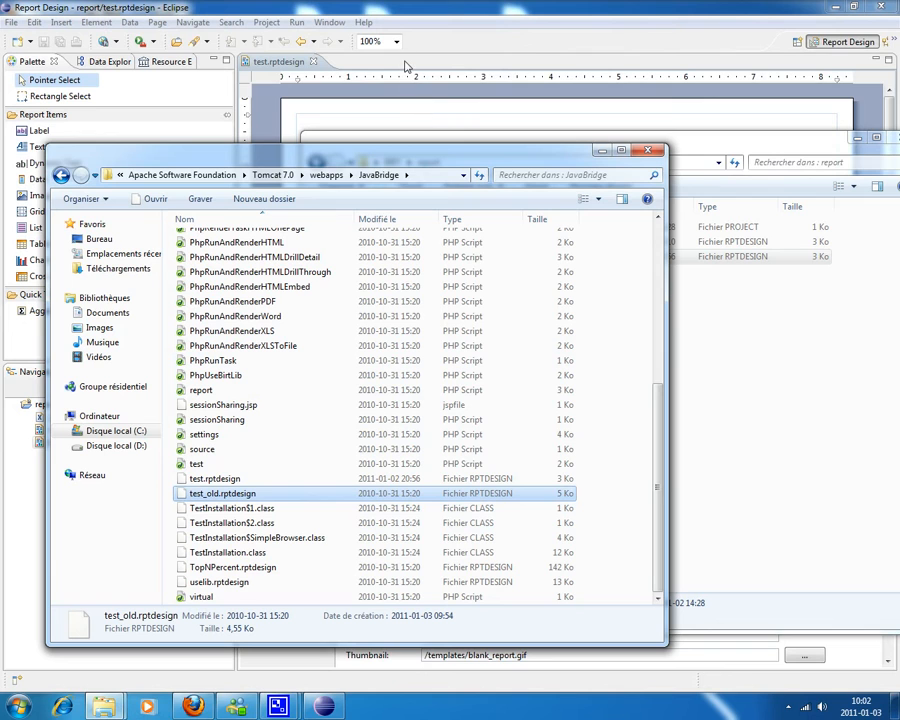
# Load test_old.rptdesign in BIRT and select its report version attribute in the XML source
pyautogui.doubleClick(222, 492)
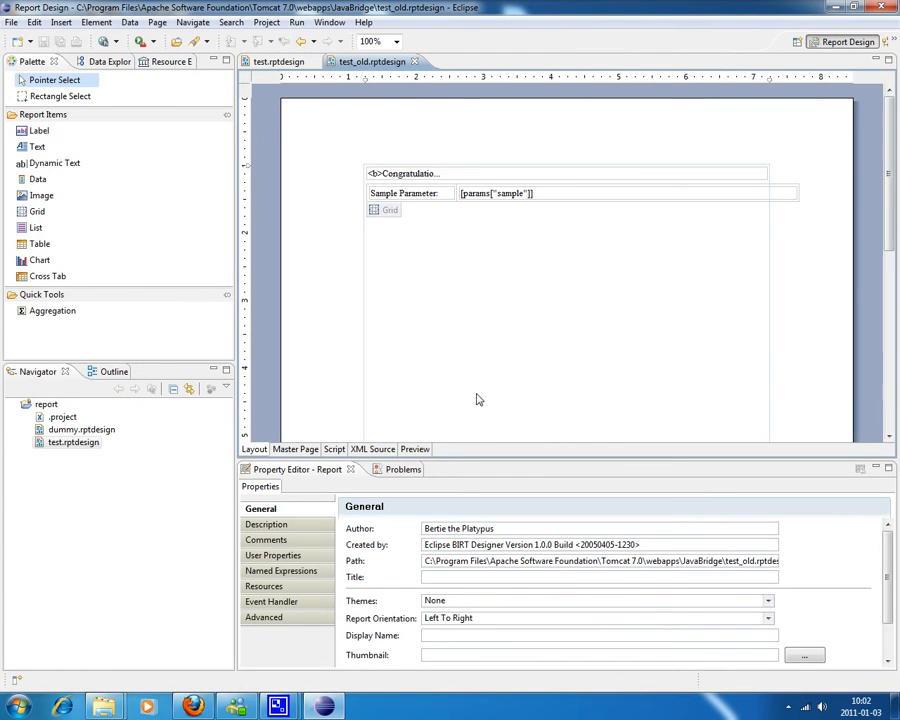
pyautogui.moveTo(380, 296)
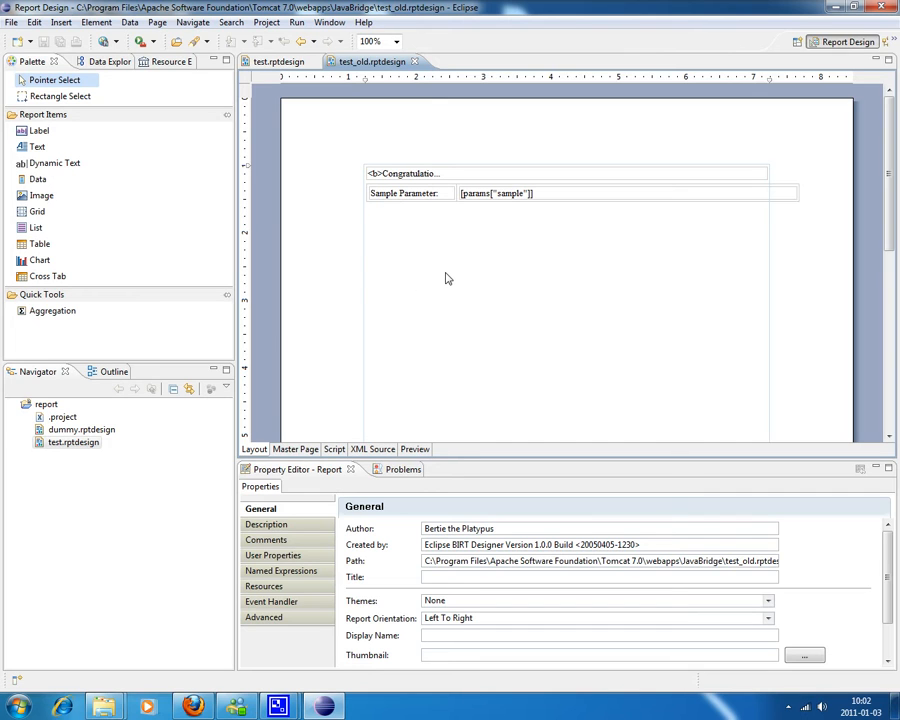
pyautogui.scroll(-3)
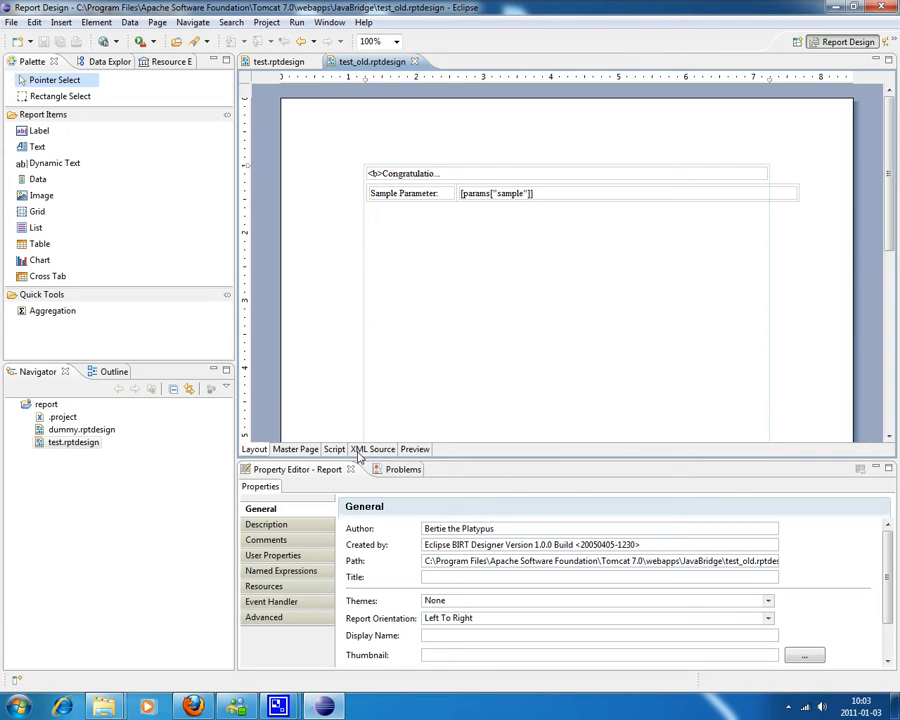
pyautogui.click(372, 448)
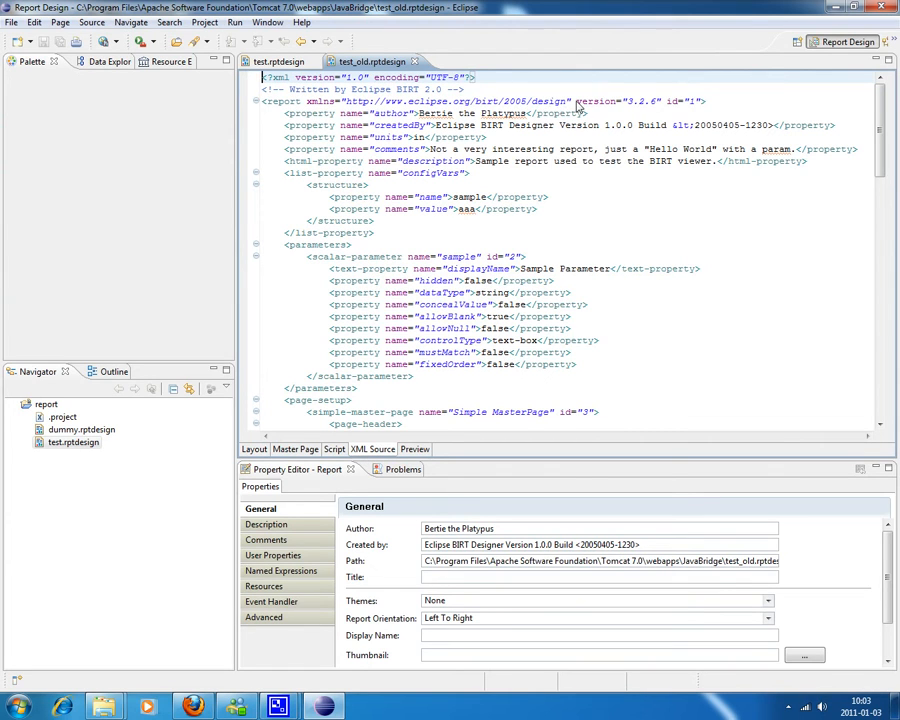
pyautogui.doubleClick(618, 100)
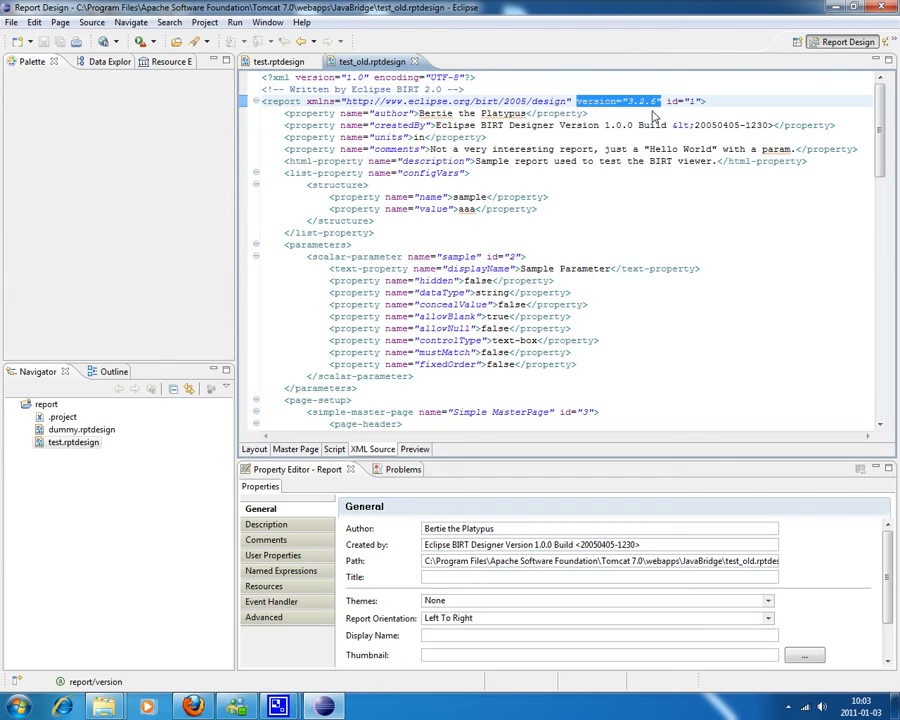
pyautogui.moveTo(592, 196)
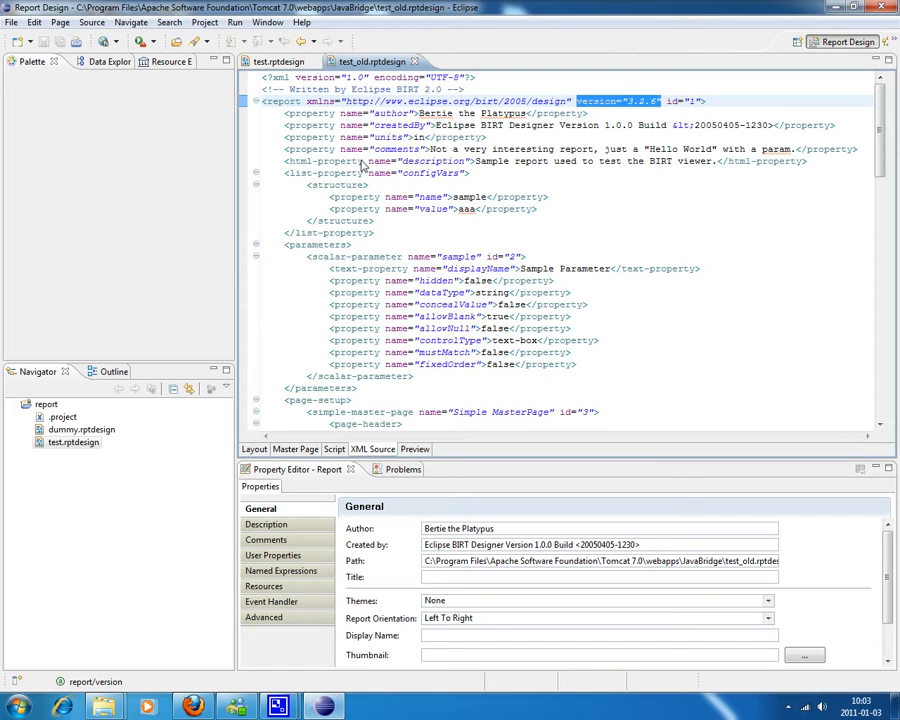
pyautogui.moveTo(270, 60)
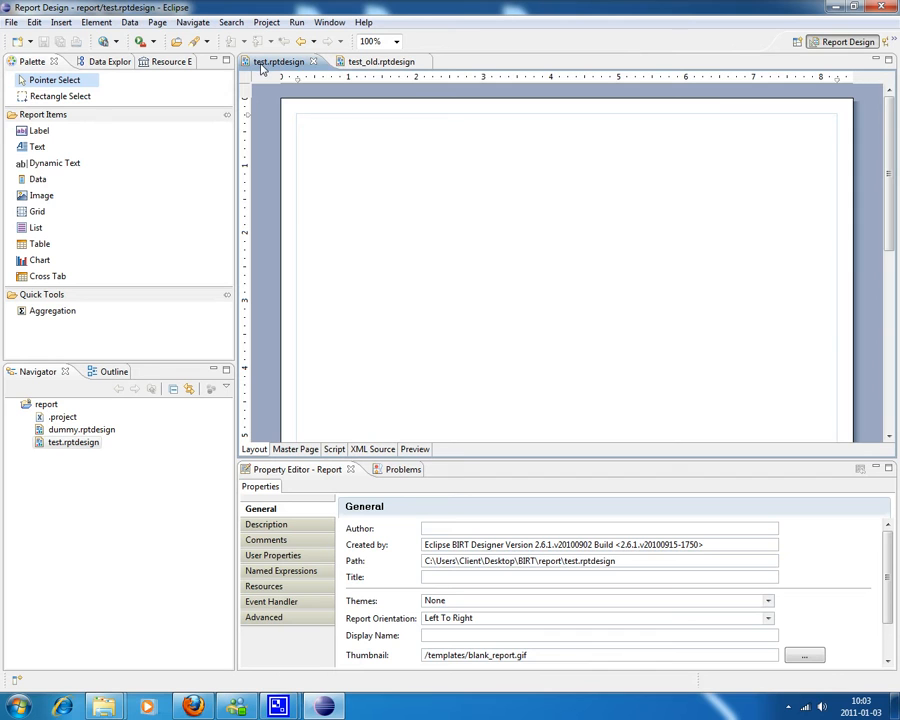
pyautogui.moveTo(344, 344)
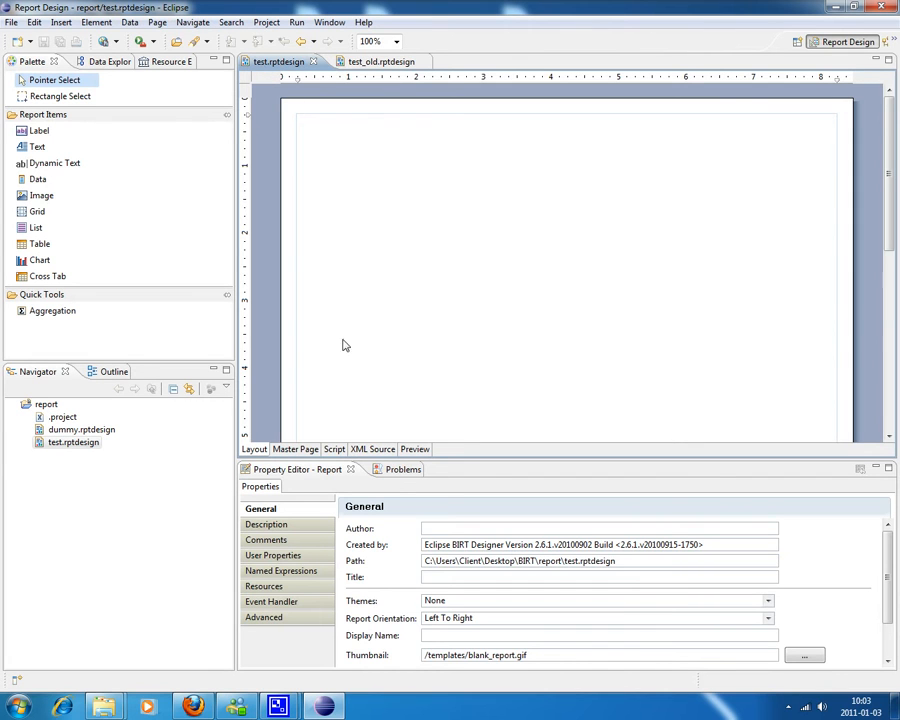
# View test.rptdesign's XML source version, then return to test_old.rptdesign for comparison
pyautogui.click(372, 448)
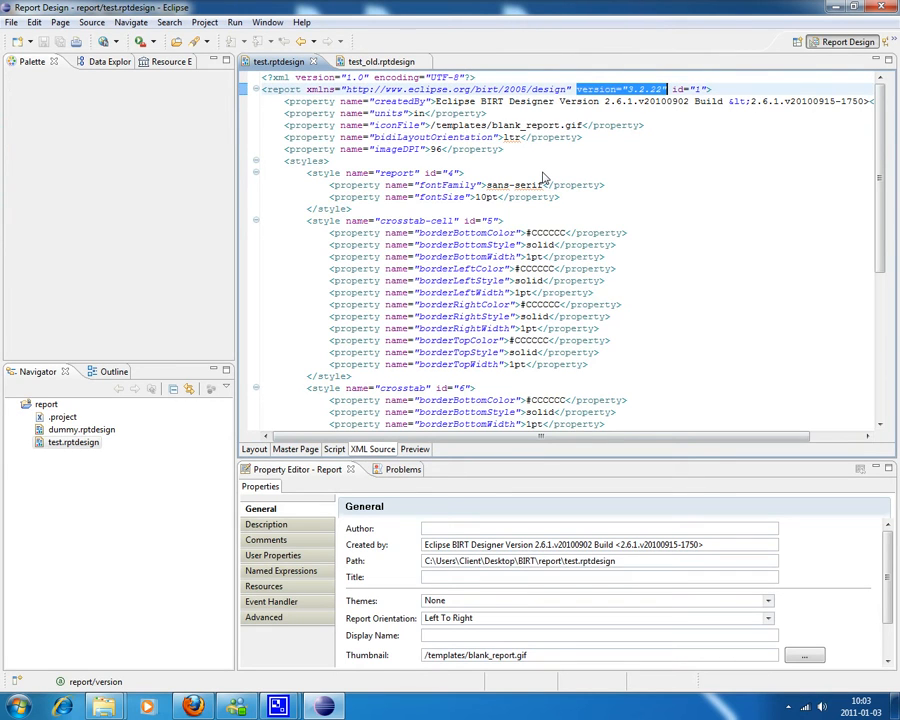
pyautogui.moveTo(540, 180)
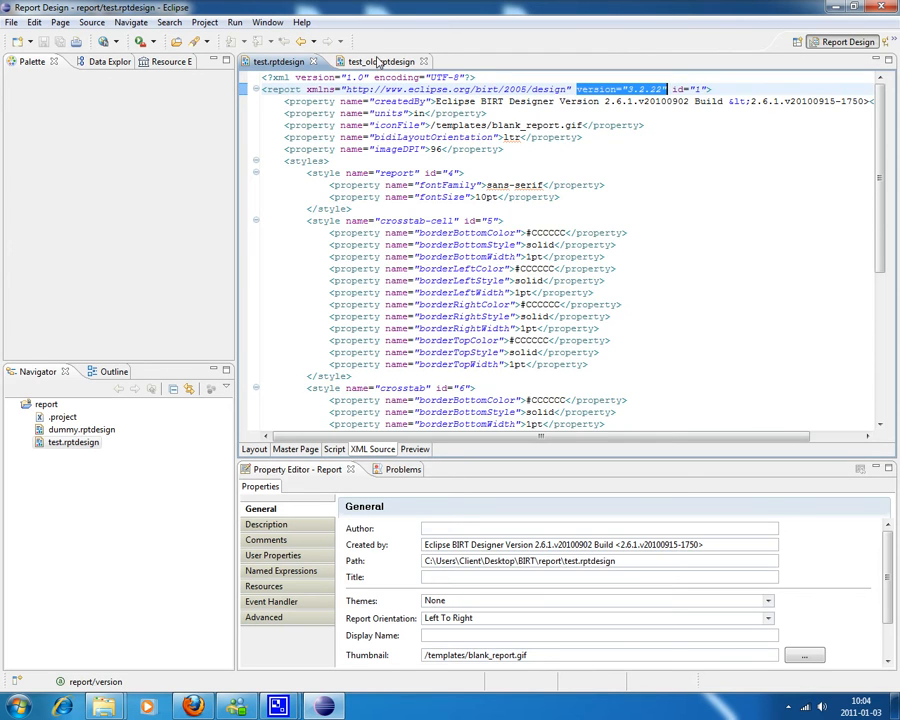
pyautogui.click(376, 60)
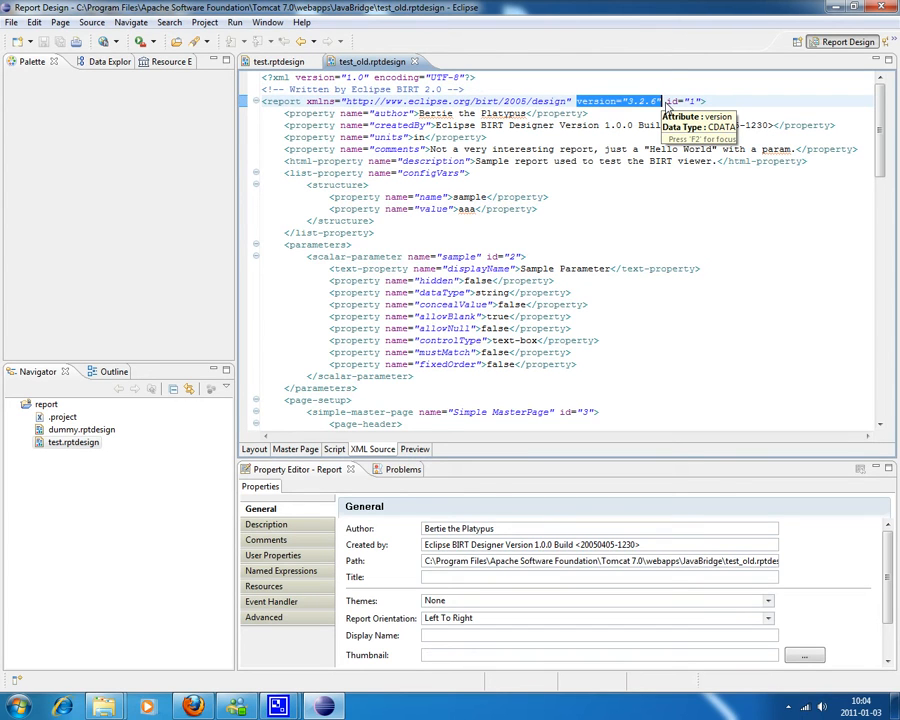
pyautogui.moveTo(624, 128)
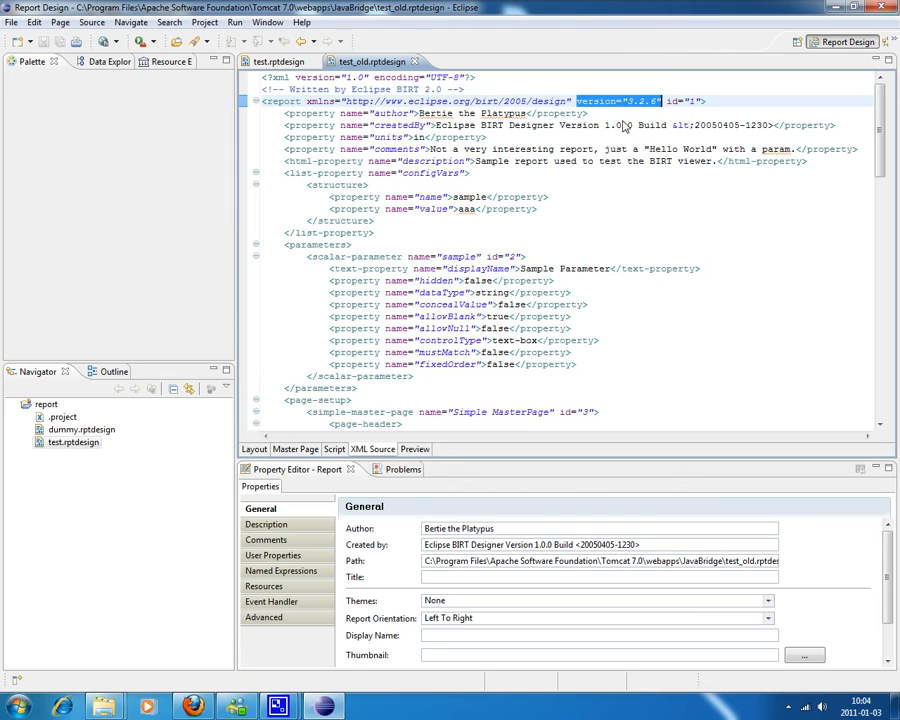
# Return to test.rptdesign's XML source, which shows report version 3.2.22
pyautogui.click(276, 60)
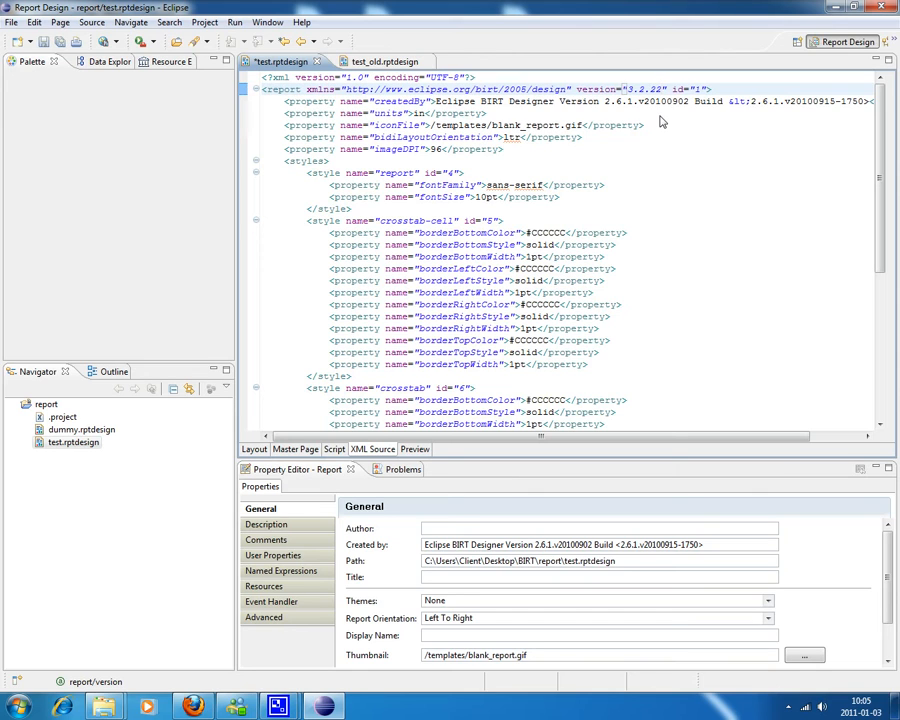
# Review test.rptdesign's XML source before heading to the Tomcat 7.0 webapps folder
pyautogui.click(664, 88)
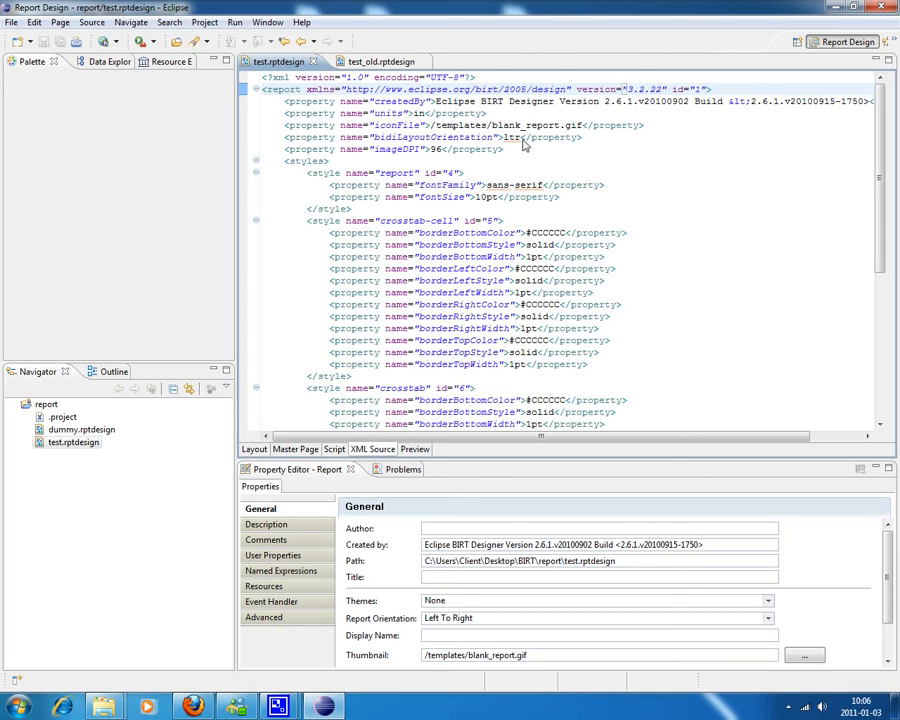
pyautogui.moveTo(536, 138)
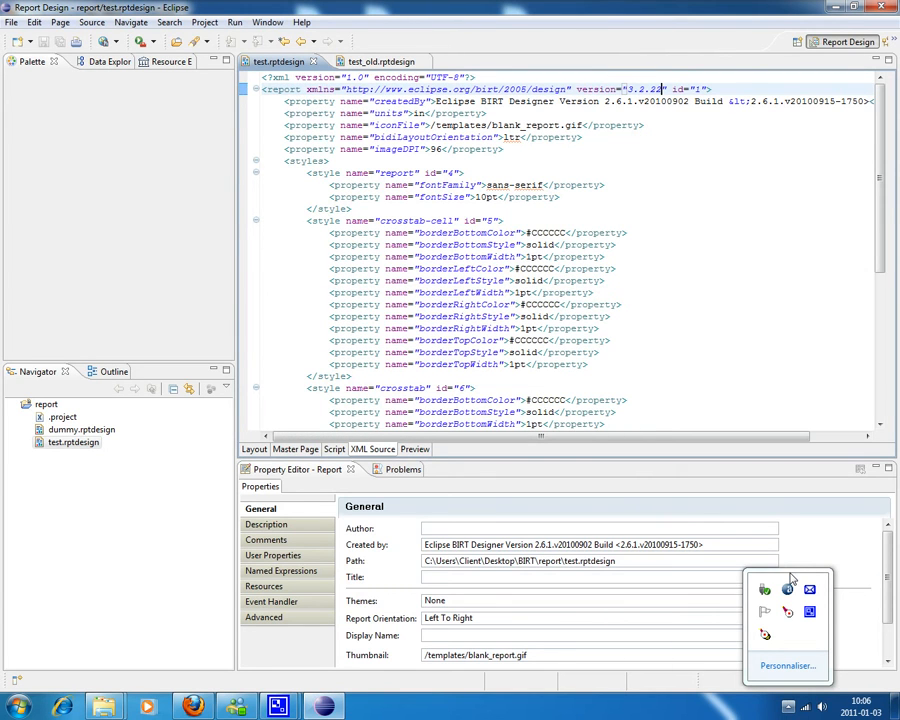
pyautogui.moveTo(480, 610)
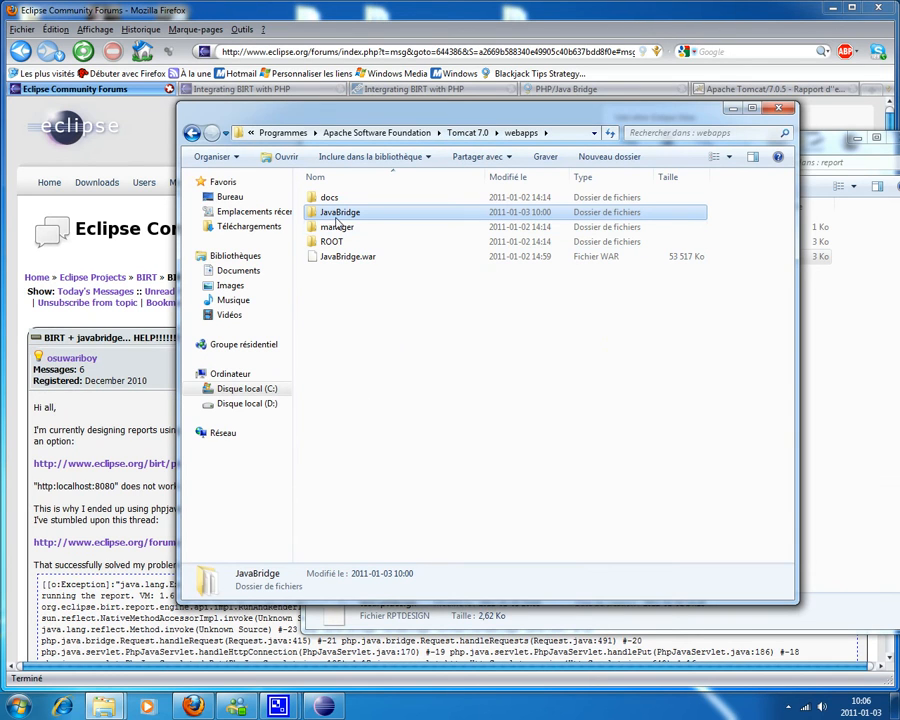
# Browse into JavaBridge\WEB-INF\platform, listing configuration, plugins and workspace
pyautogui.doubleClick(340, 212)
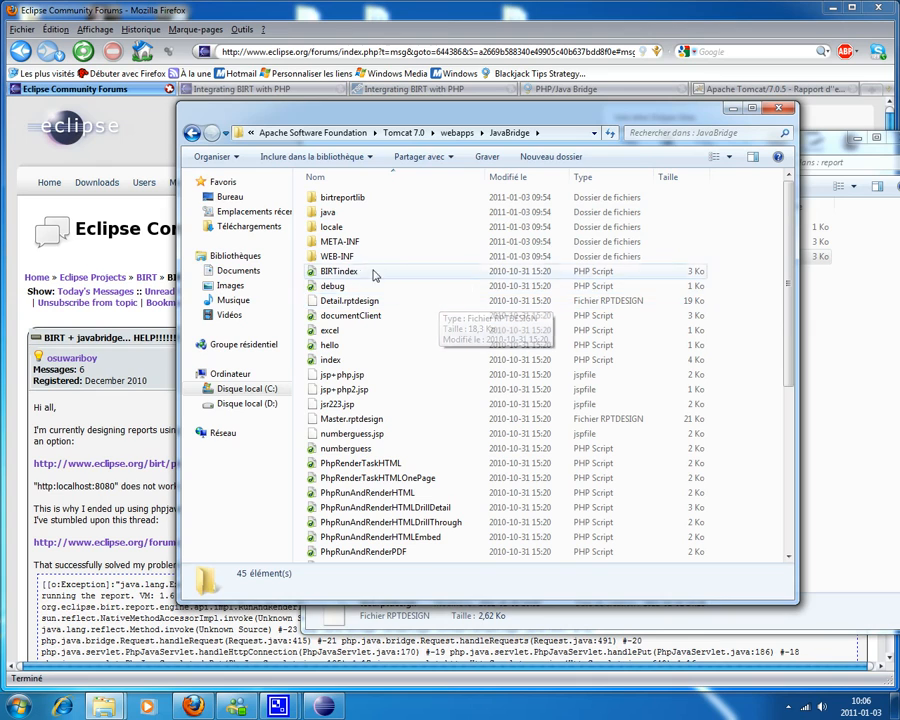
pyautogui.click(336, 256)
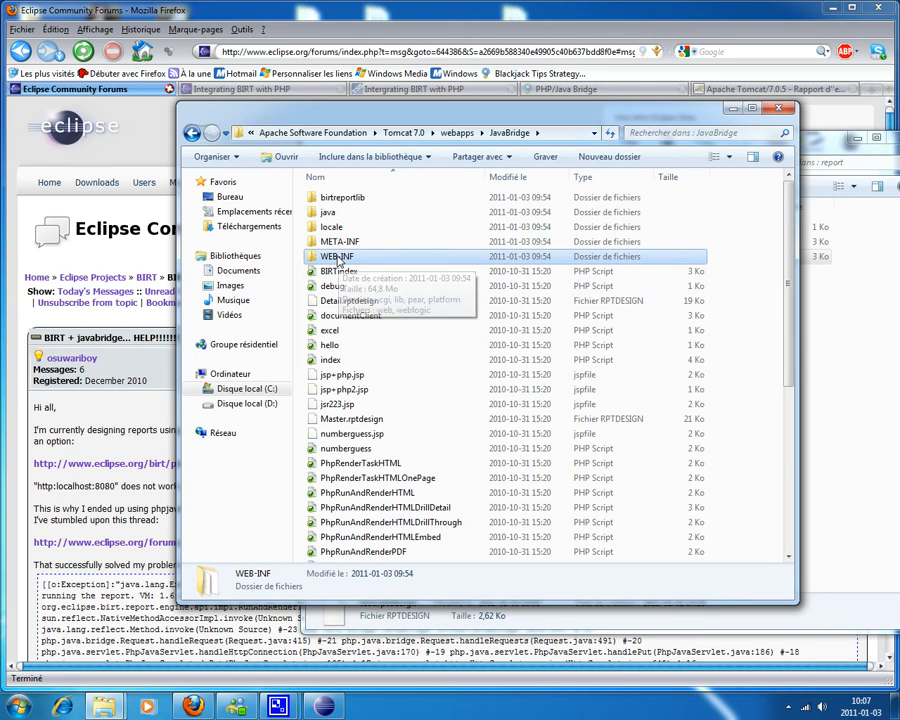
pyautogui.doubleClick(336, 256)
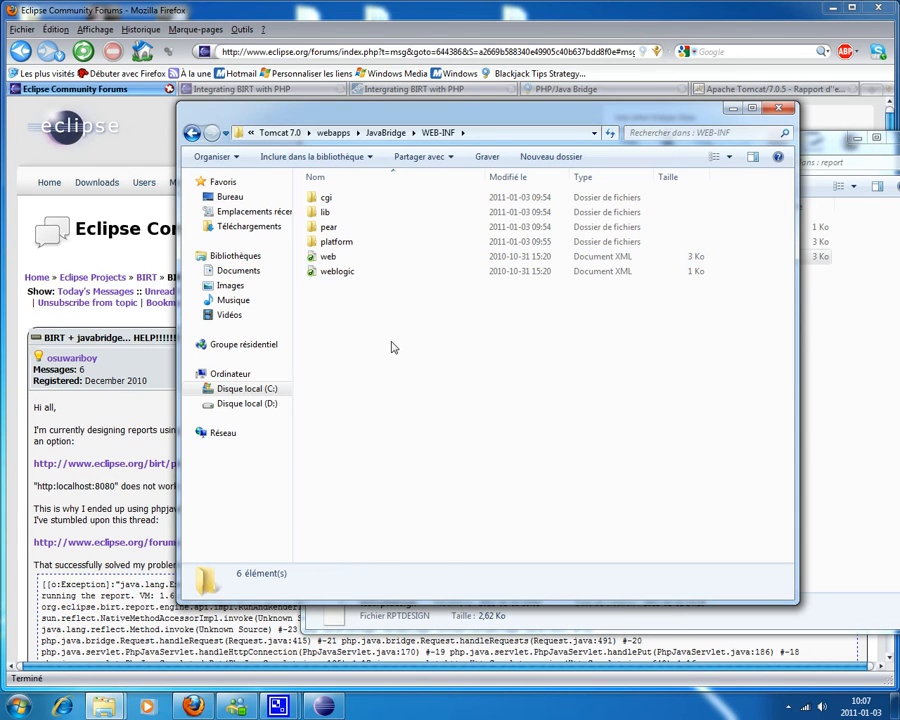
pyautogui.click(238, 132)
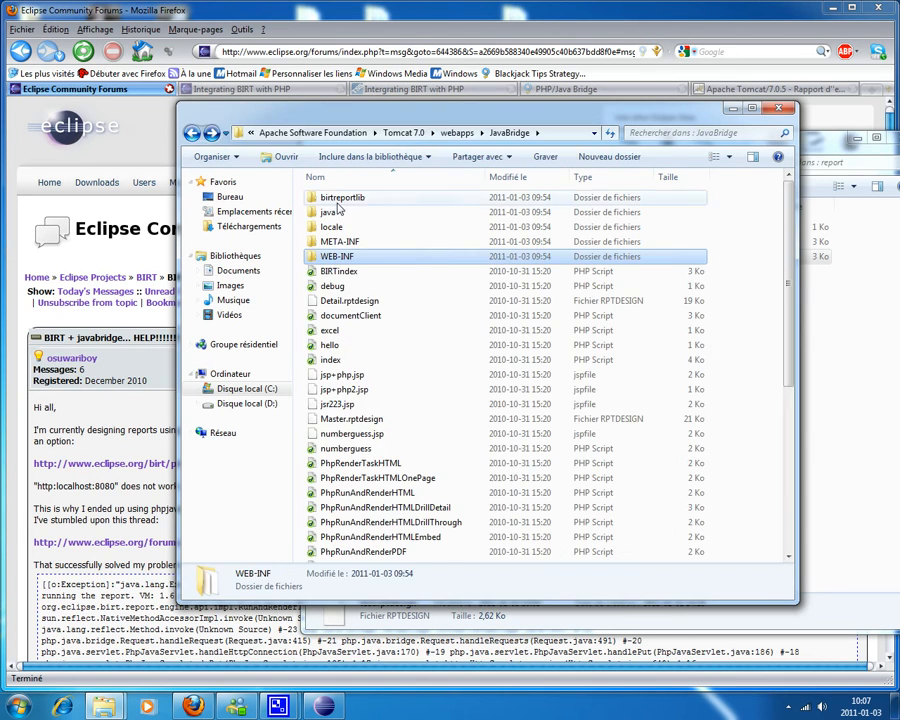
pyautogui.doubleClick(342, 198)
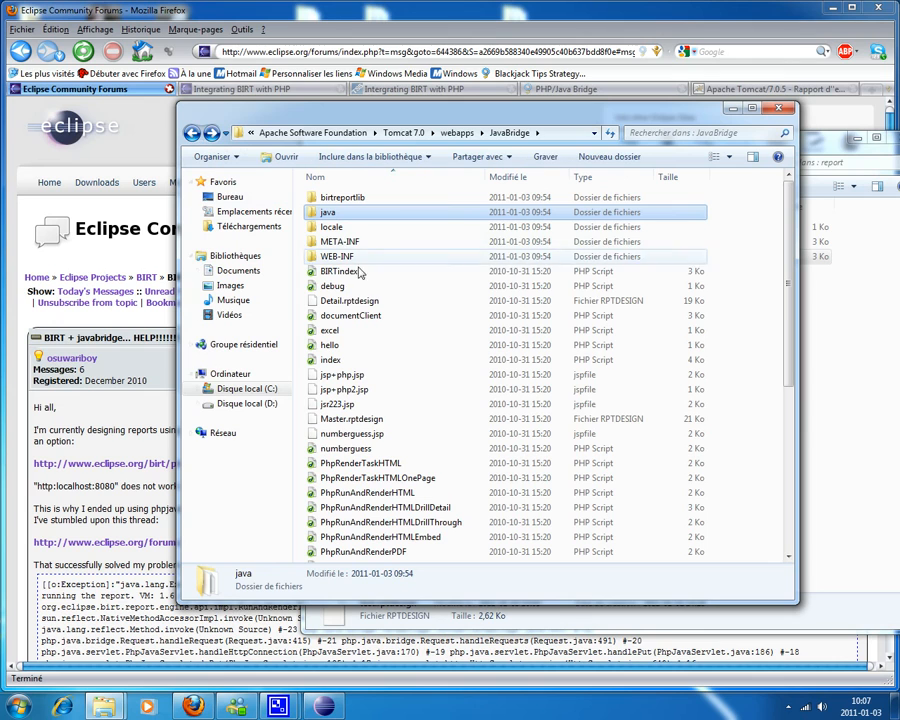
pyautogui.doubleClick(338, 256)
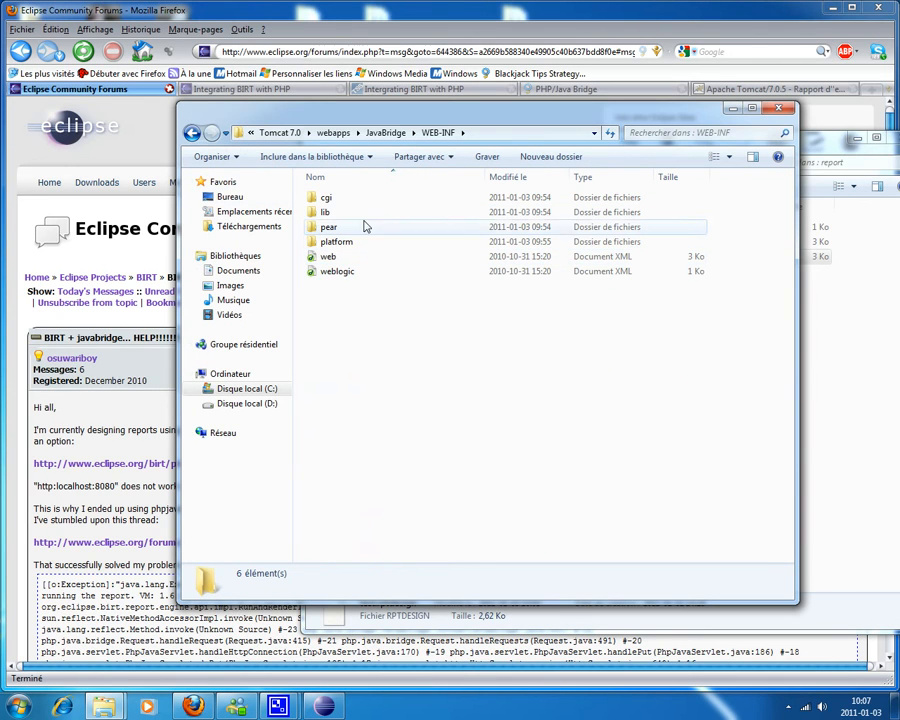
pyautogui.click(324, 212)
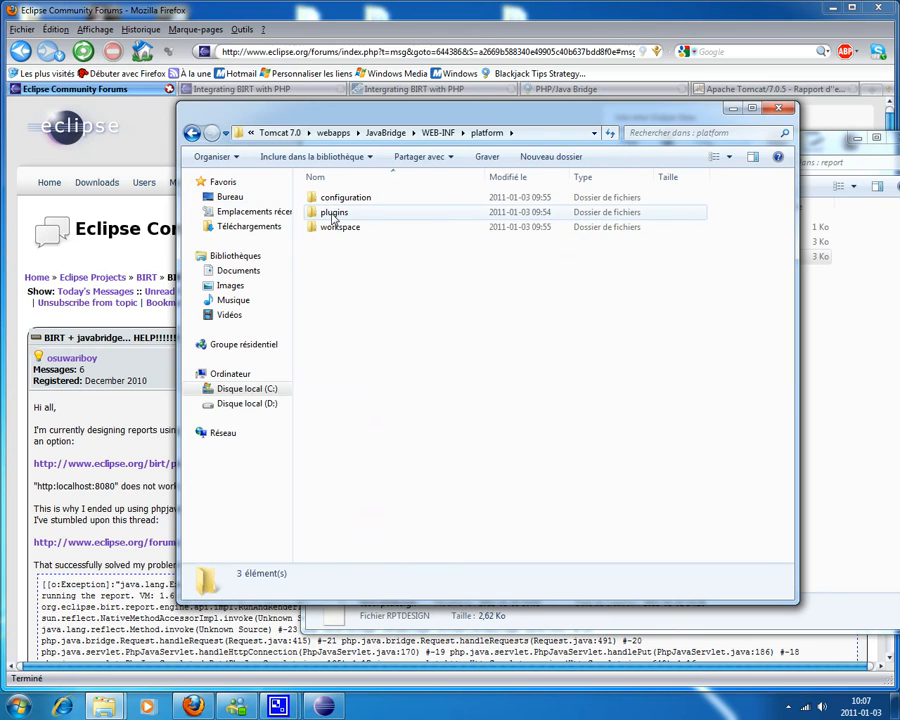
# Rename the platform folder's plugins subfolder to plugins_old
pyautogui.click(332, 212)
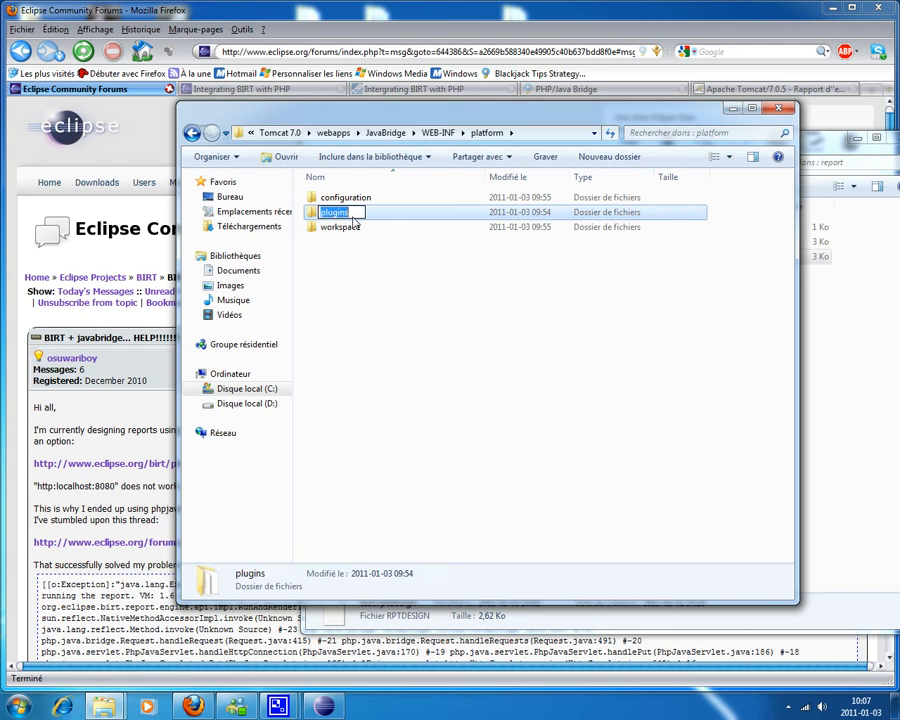
pyautogui.click(372, 290)
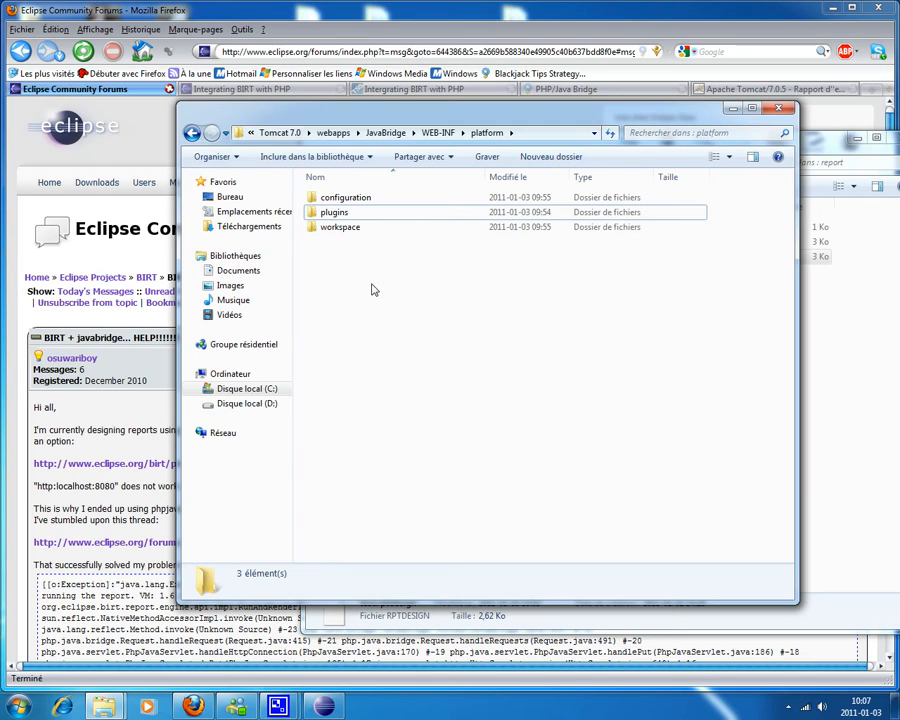
pyautogui.click(336, 212)
pyautogui.write('_old')
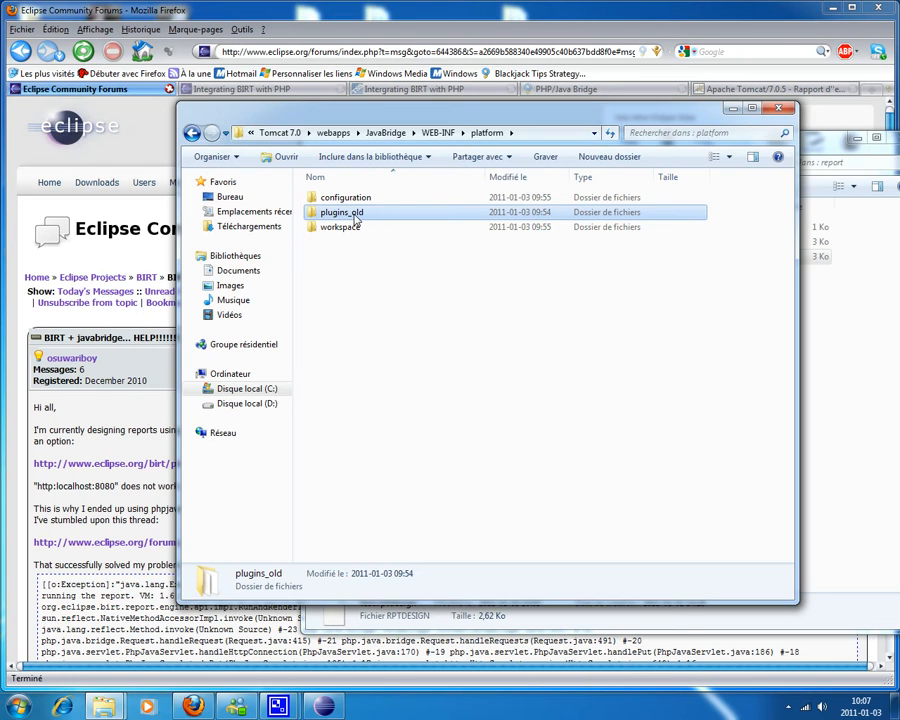
pyautogui.moveTo(408, 120)
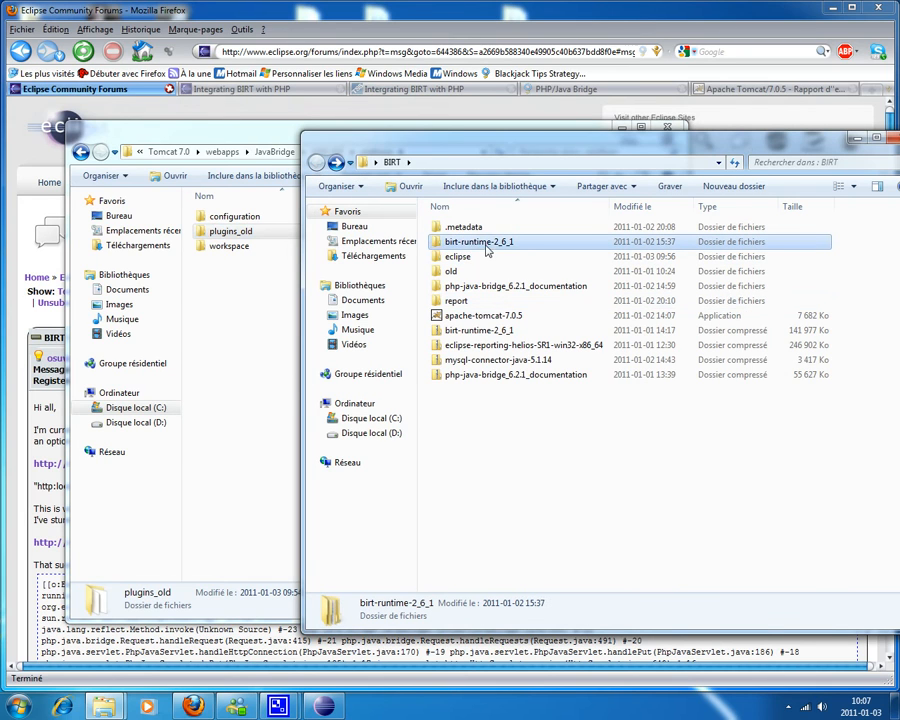
pyautogui.moveTo(478, 246)
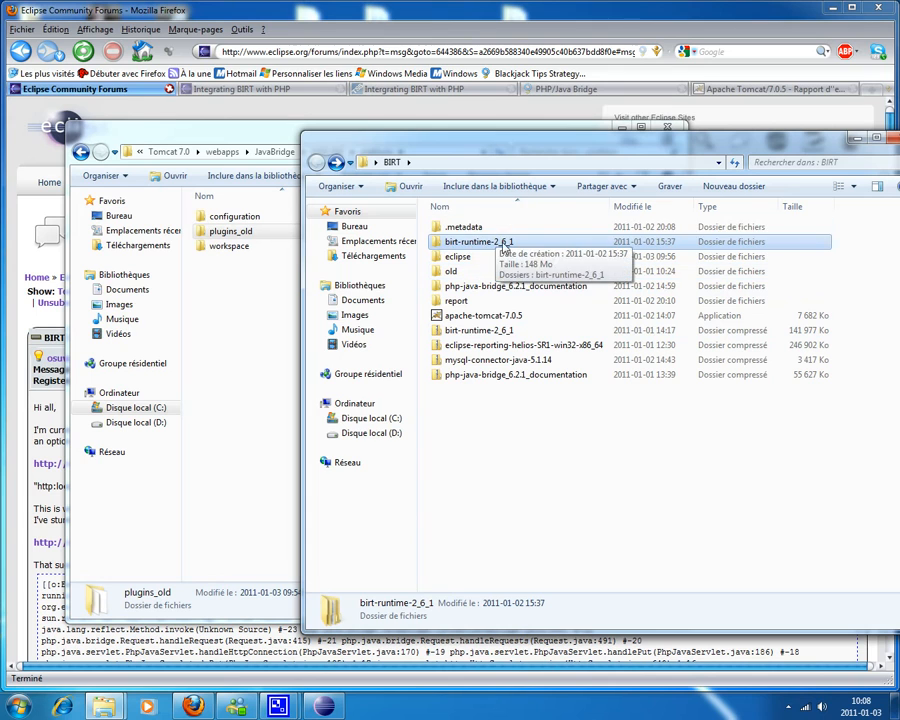
# Browse into birt-runtime-2_6_1\birt-runtime-2_6_1\ReportEngine and select its lib folder
pyautogui.doubleClick(480, 240)
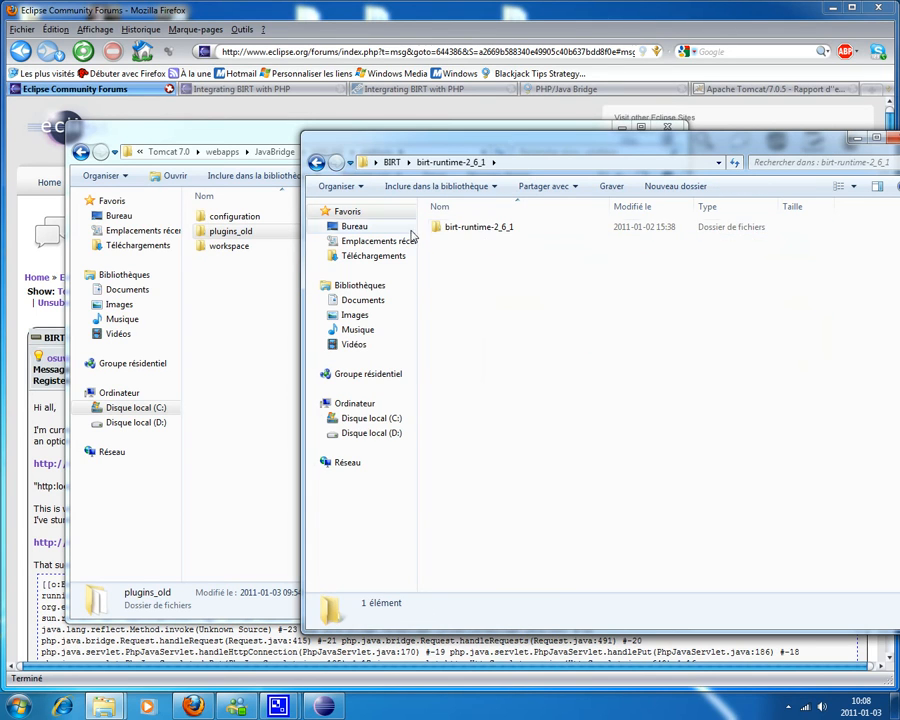
pyautogui.doubleClick(480, 226)
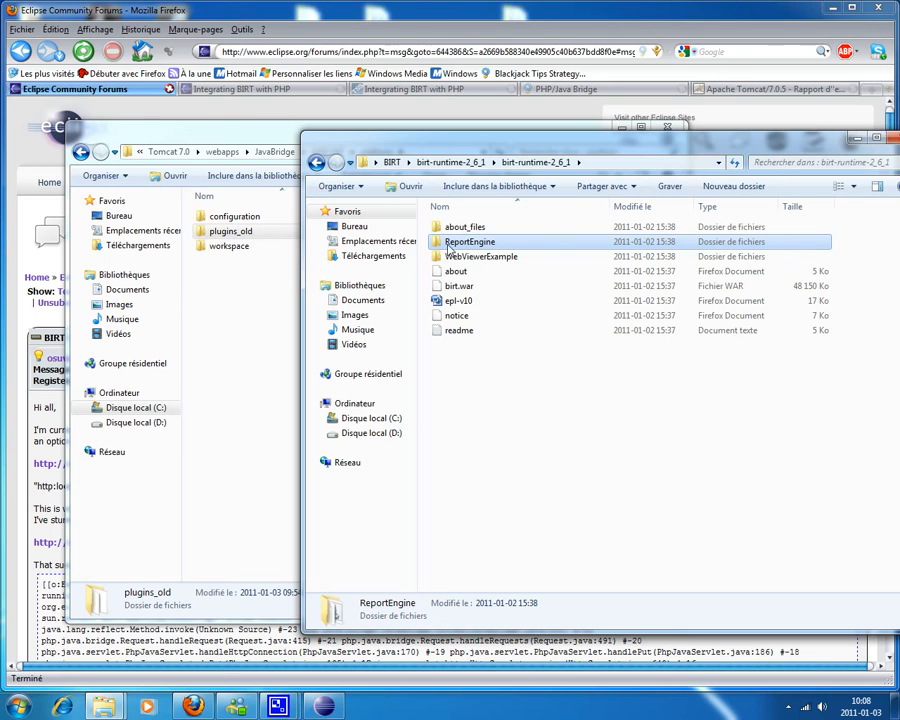
pyautogui.doubleClick(470, 240)
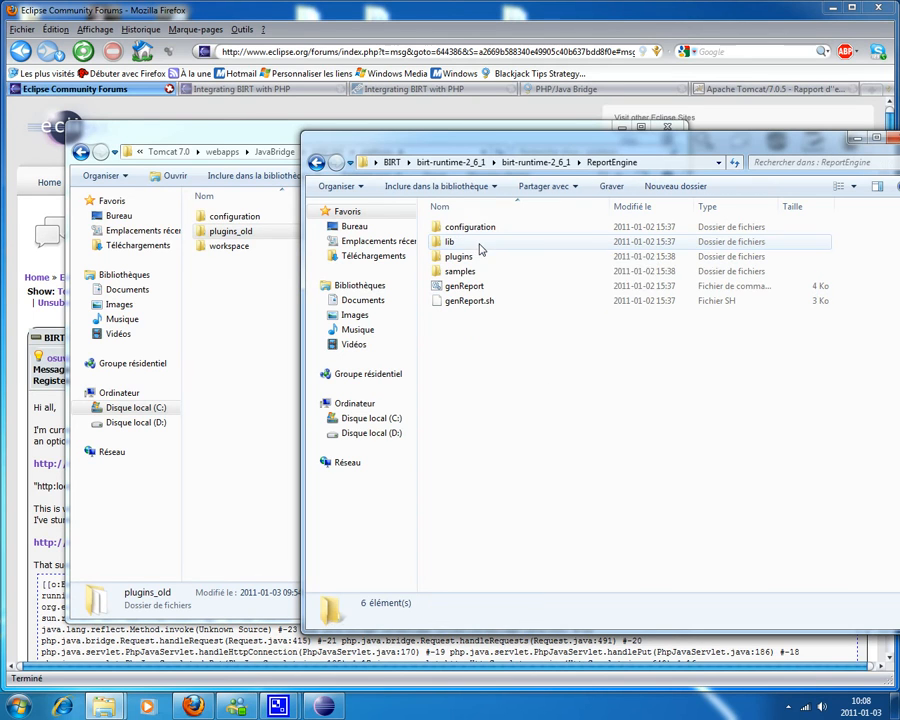
pyautogui.moveTo(460, 256)
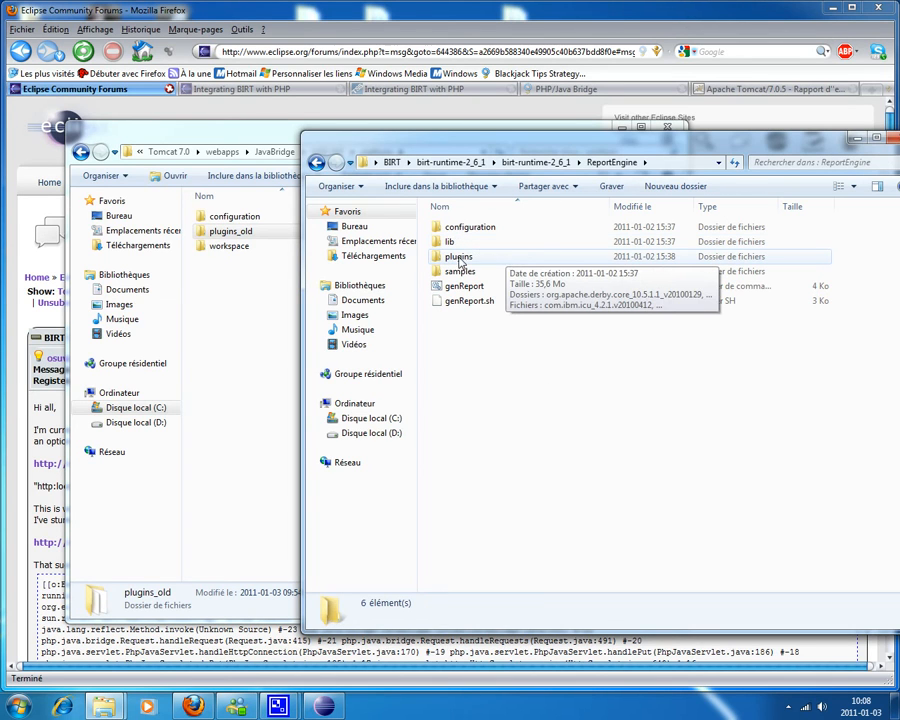
pyautogui.click(448, 240)
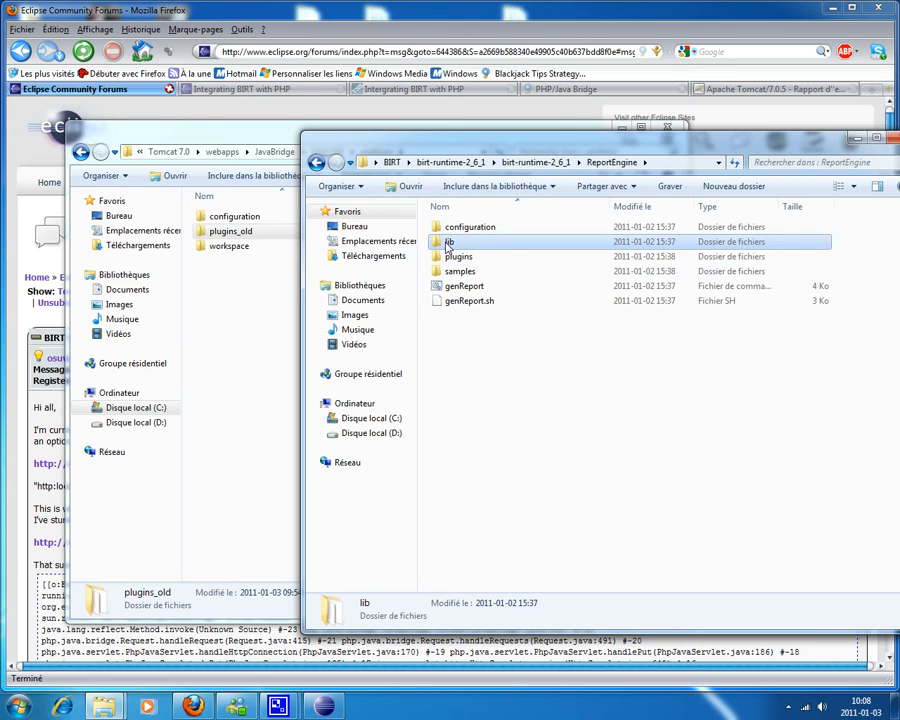
pyautogui.moveTo(490, 348)
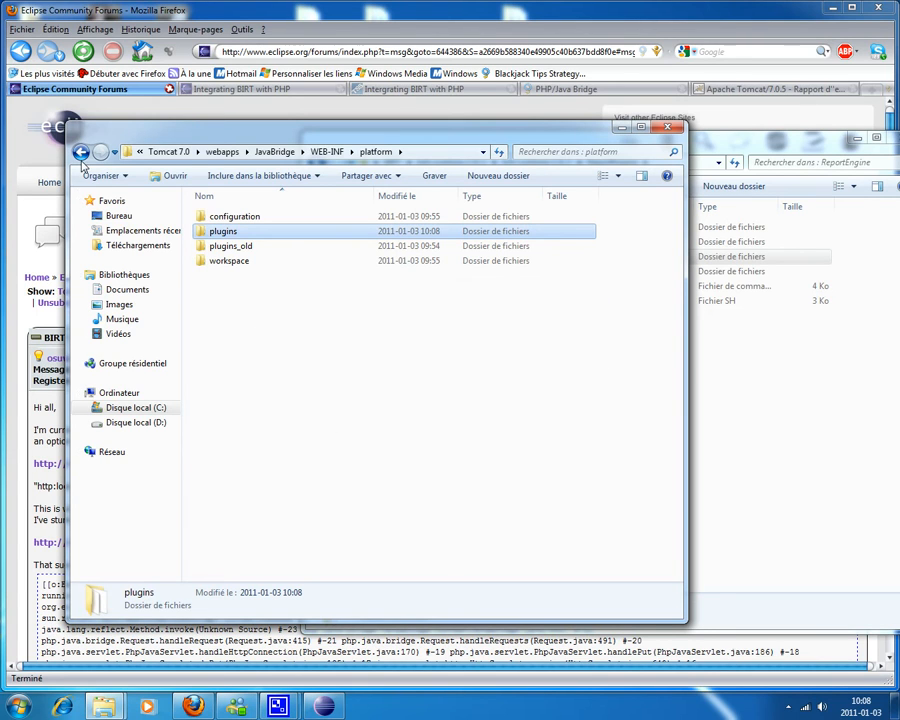
# In WEB-INF, rename lib to lib_old and paste ReportEngine's lib beside it
pyautogui.click(82, 152)
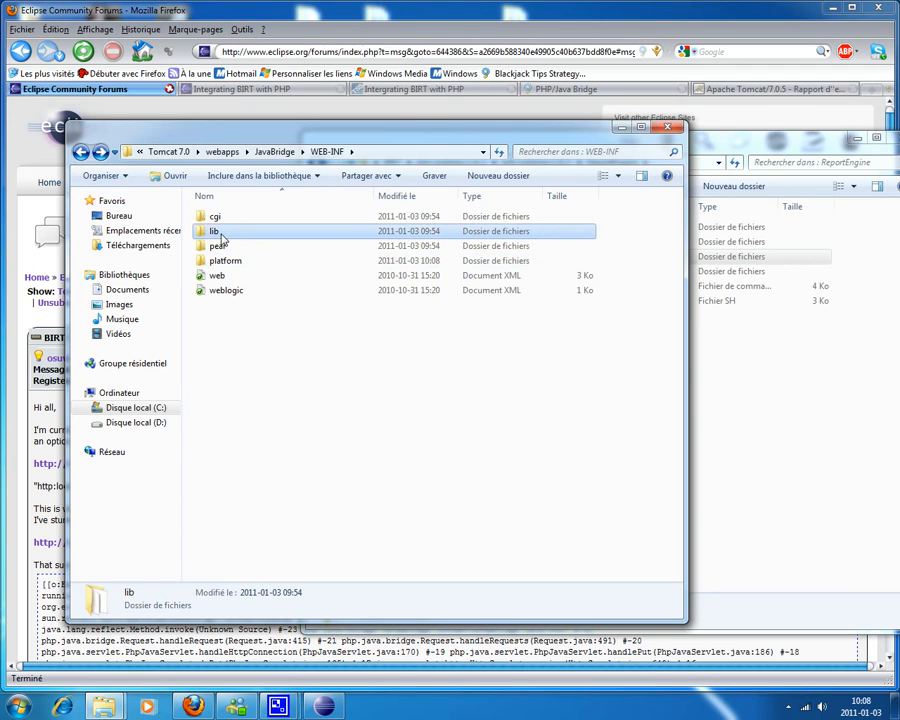
pyautogui.click(216, 232)
pyautogui.write('_old')
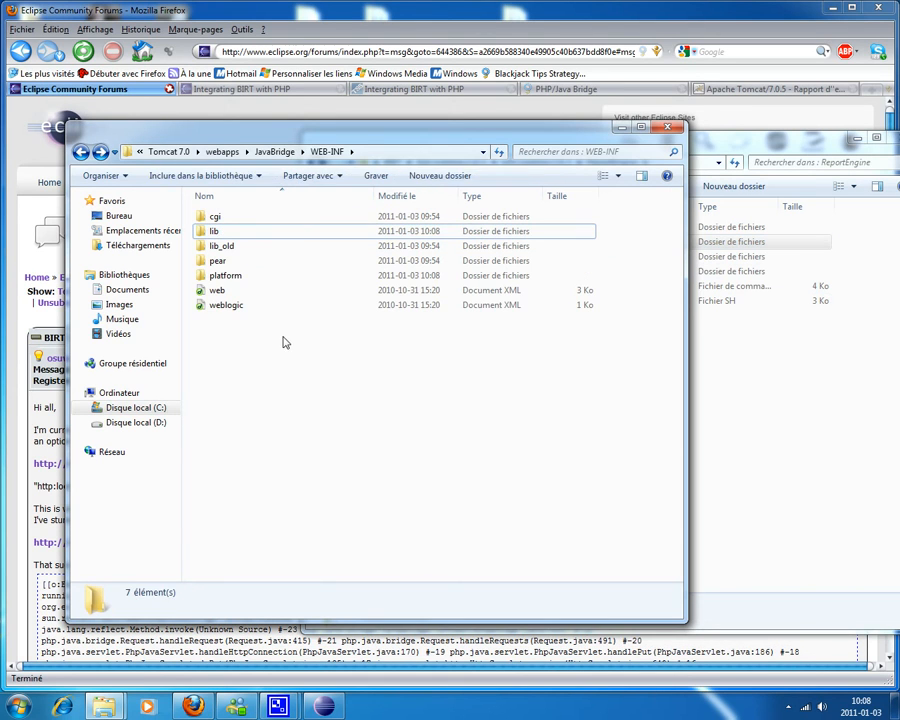
pyautogui.moveTo(212, 232)
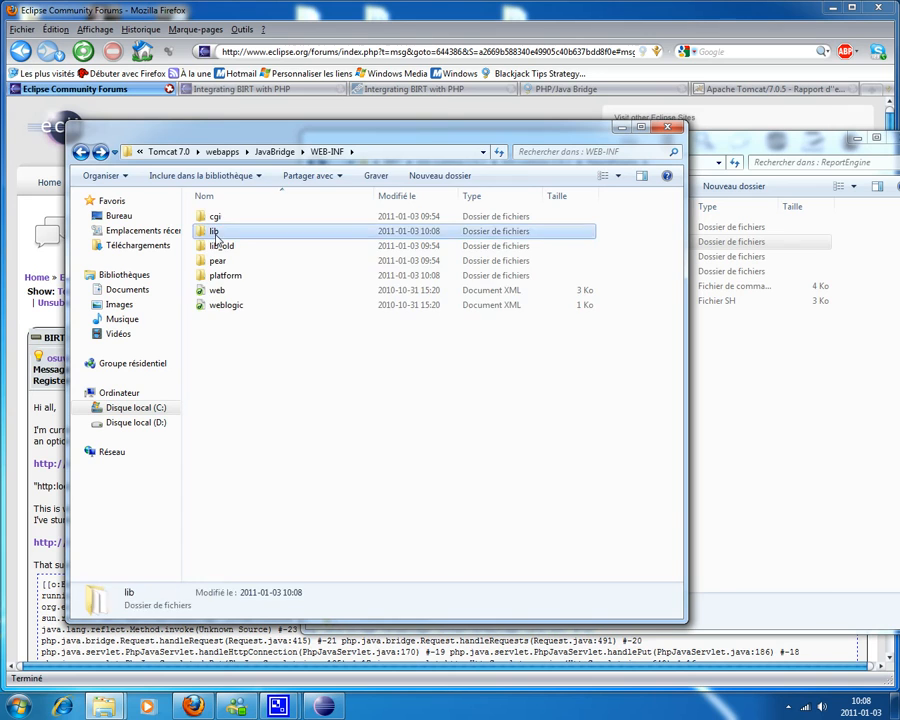
pyautogui.doubleClick(212, 232)
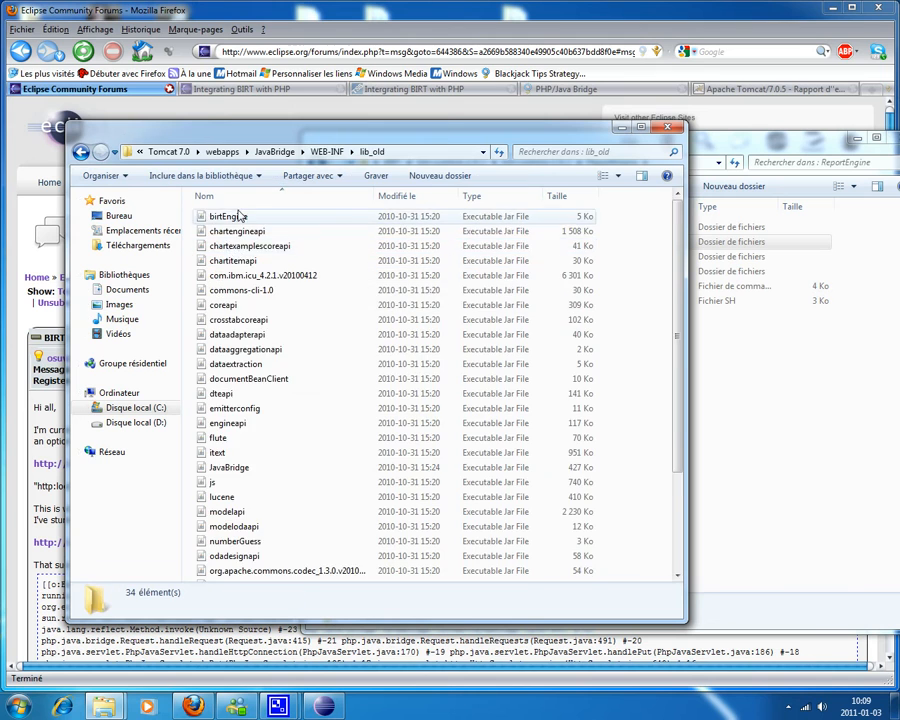
pyautogui.scroll(-3)
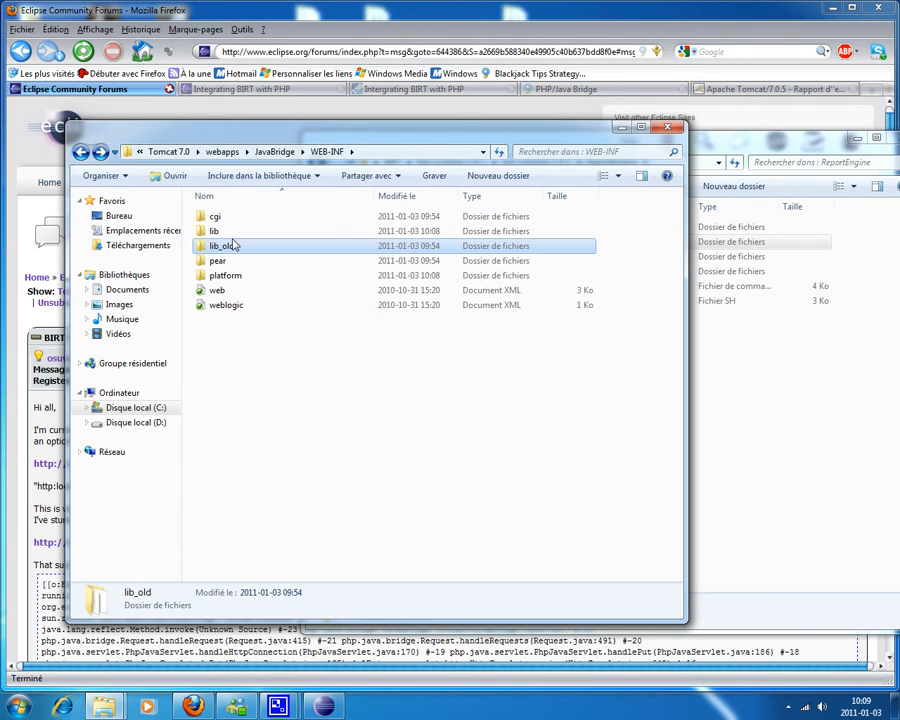
pyautogui.doubleClick(212, 232)
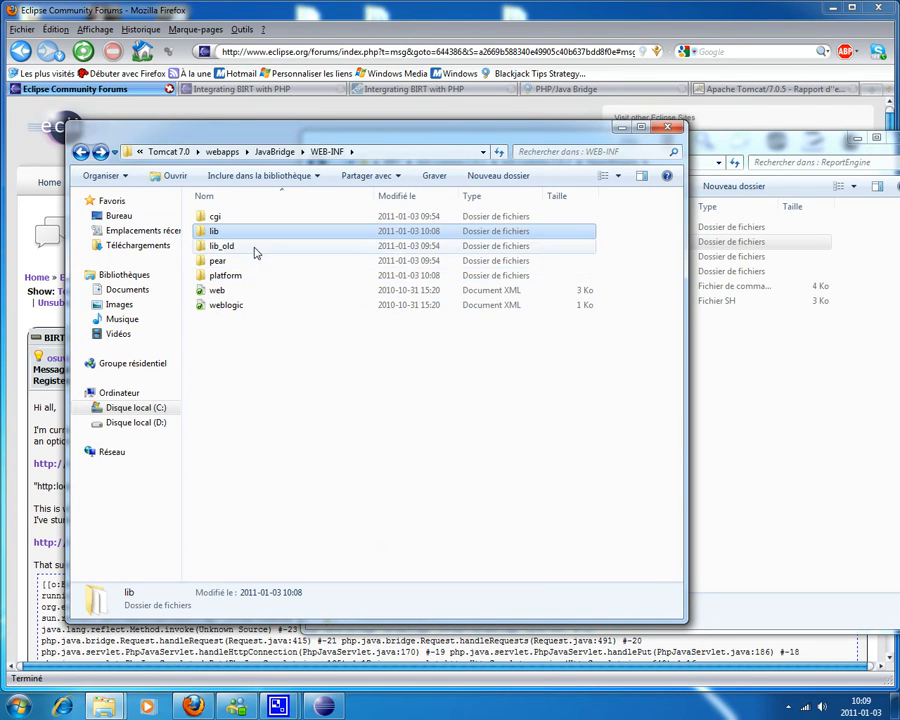
pyautogui.moveTo(214, 232)
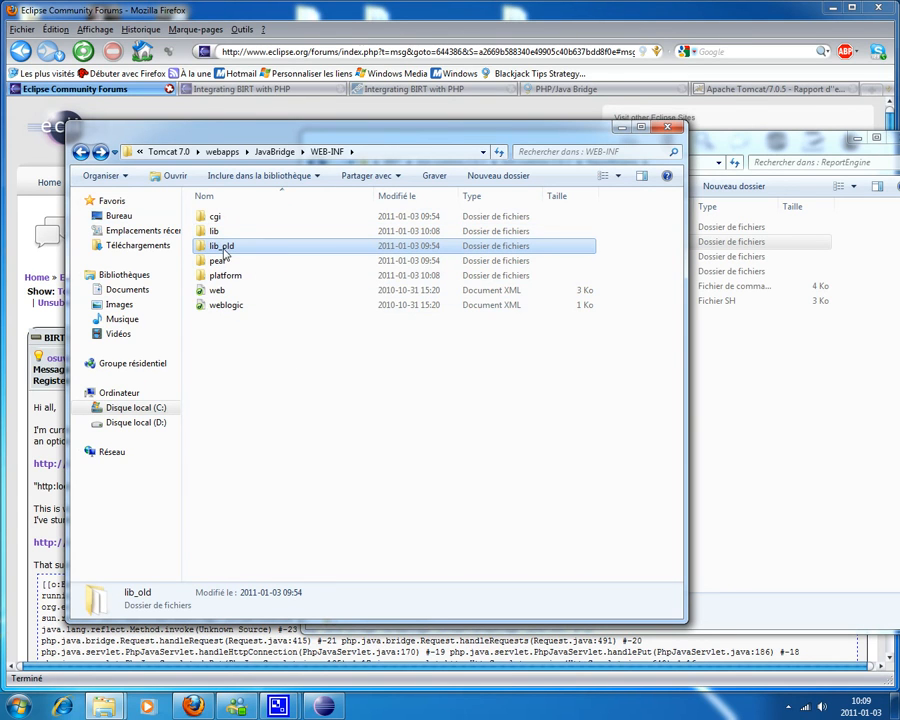
# In lib_old, Ctrl-select the JavaBridge, lucene and php-script jars and return to WEB-INF
pyautogui.doubleClick(220, 244)
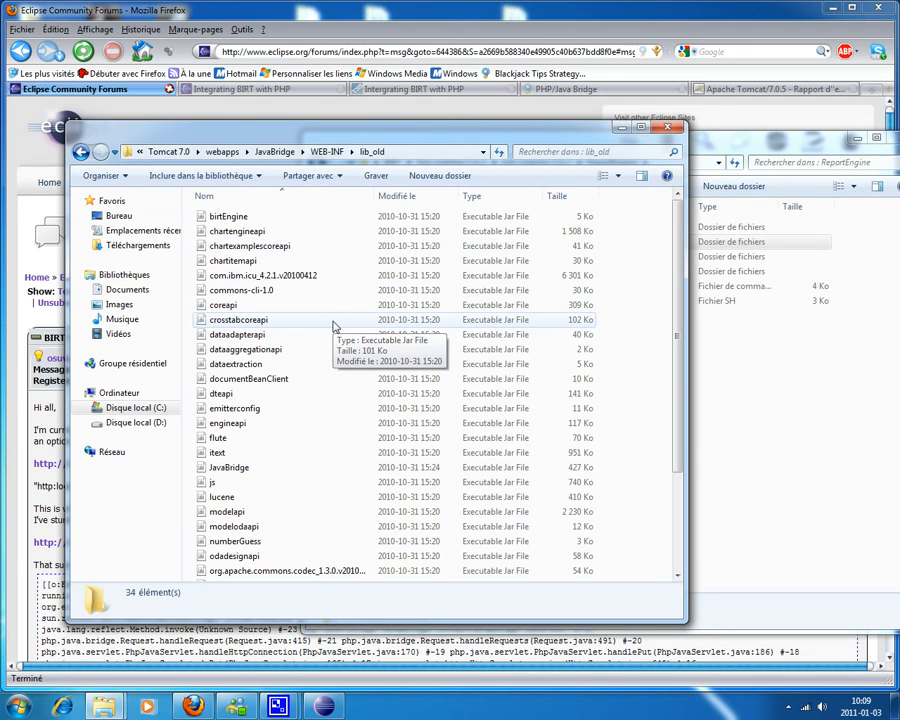
pyautogui.moveTo(228, 246)
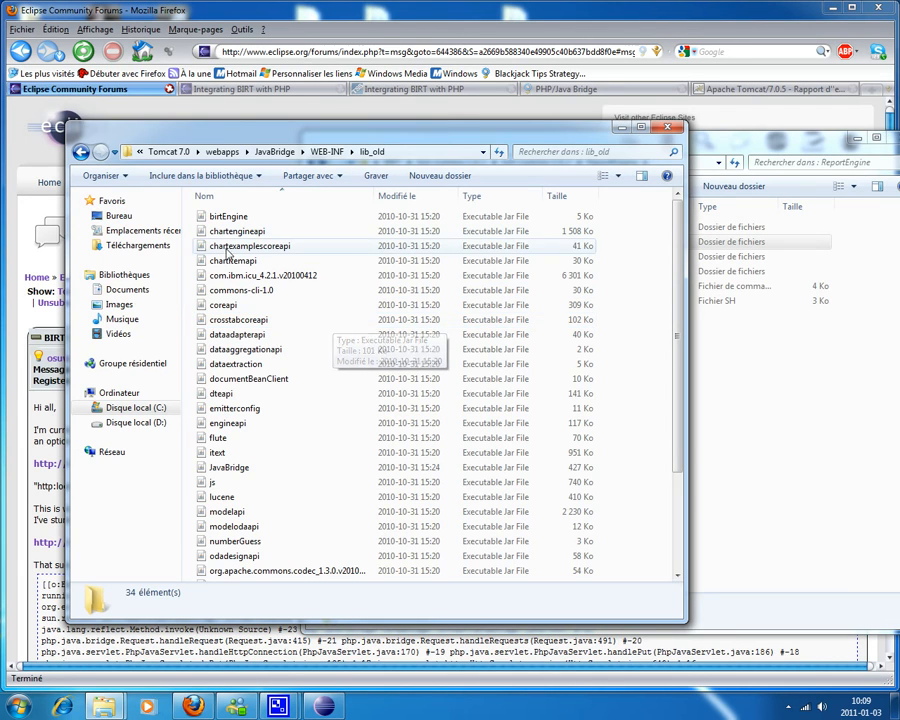
pyautogui.click(228, 216)
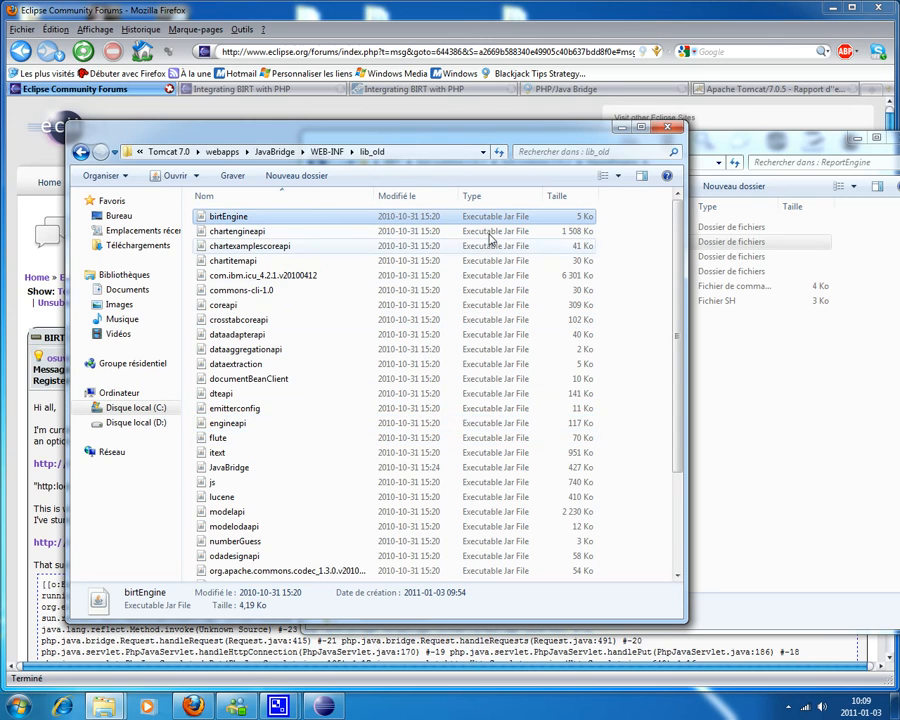
pyautogui.moveTo(236, 248)
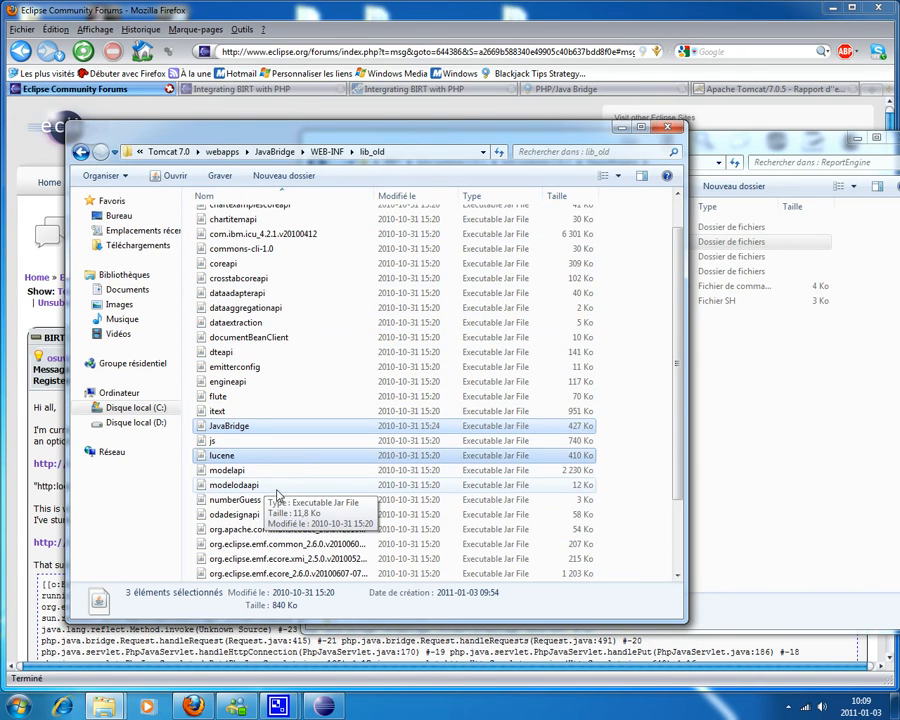
pyautogui.scroll(-3)
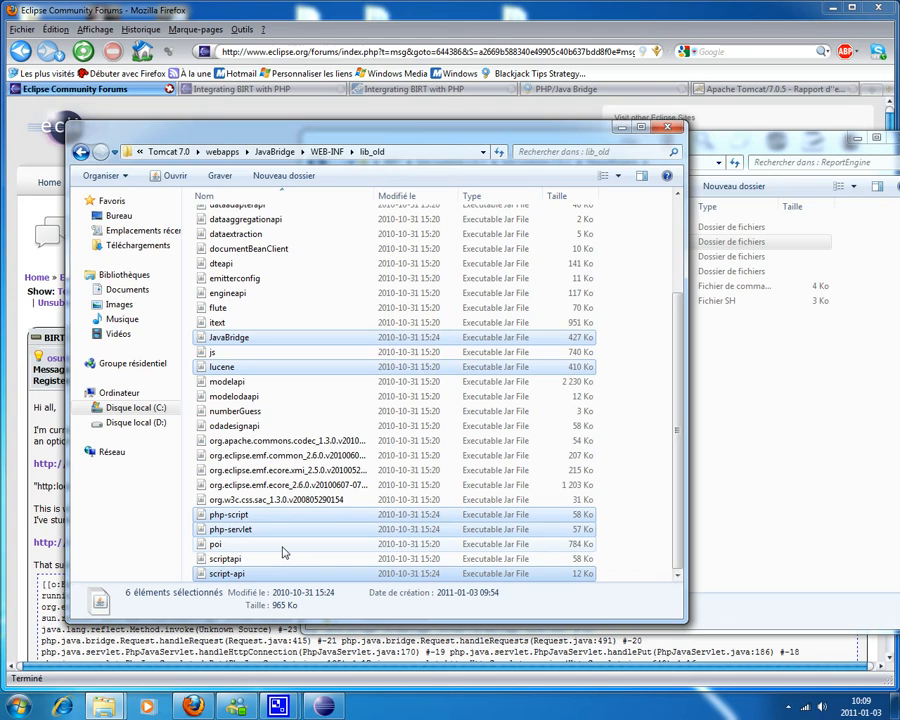
pyautogui.moveTo(308, 518)
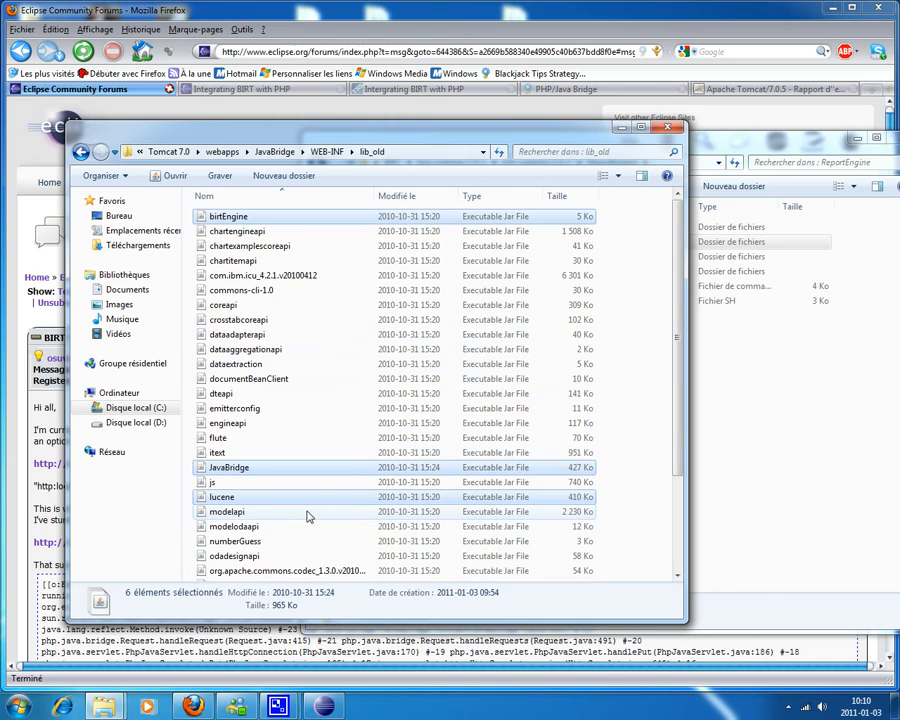
pyautogui.scroll(-3)
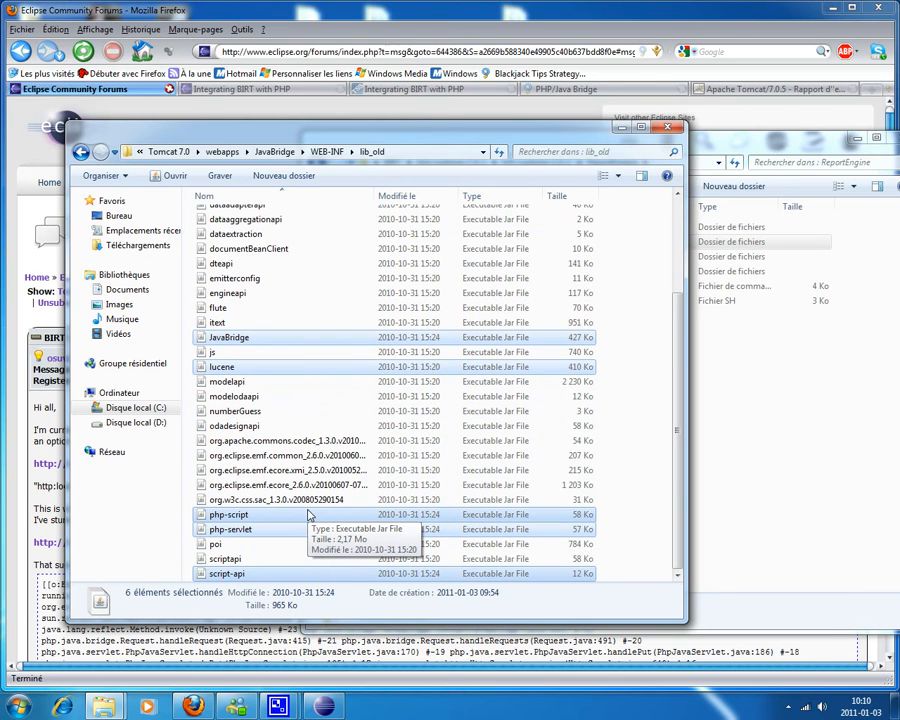
pyautogui.click(82, 152)
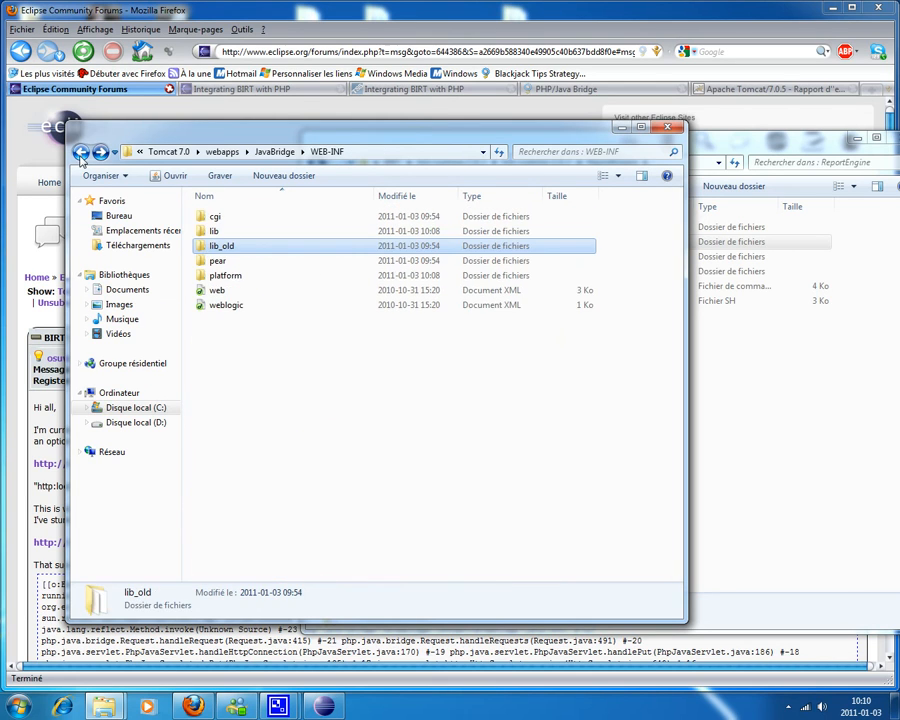
# Paste the jars into the new lib folder and start the Apache Tomcat 7 service
pyautogui.doubleClick(212, 232)
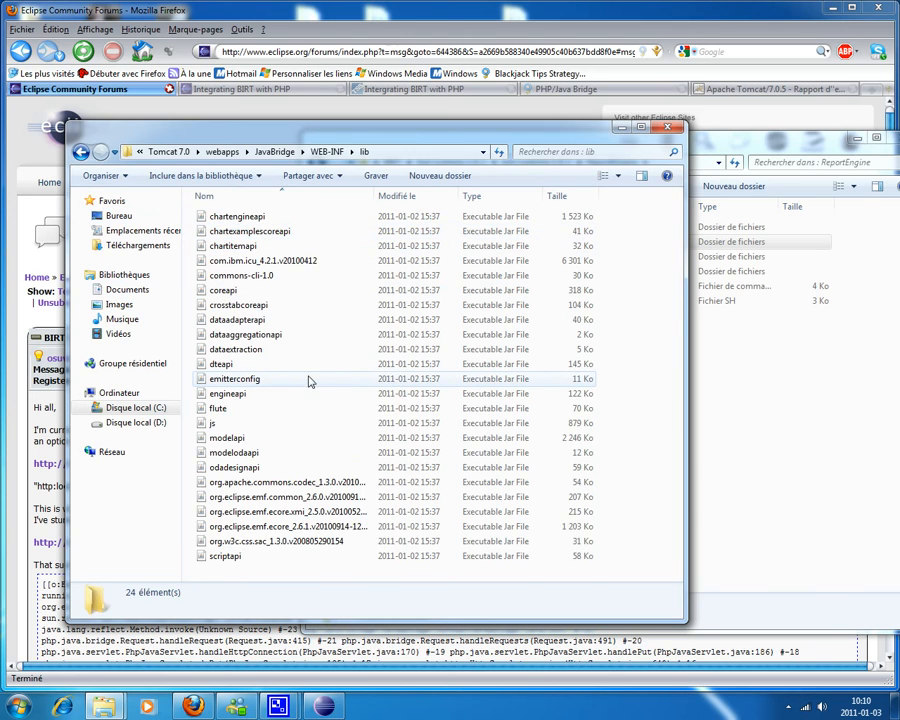
pyautogui.click(228, 336)
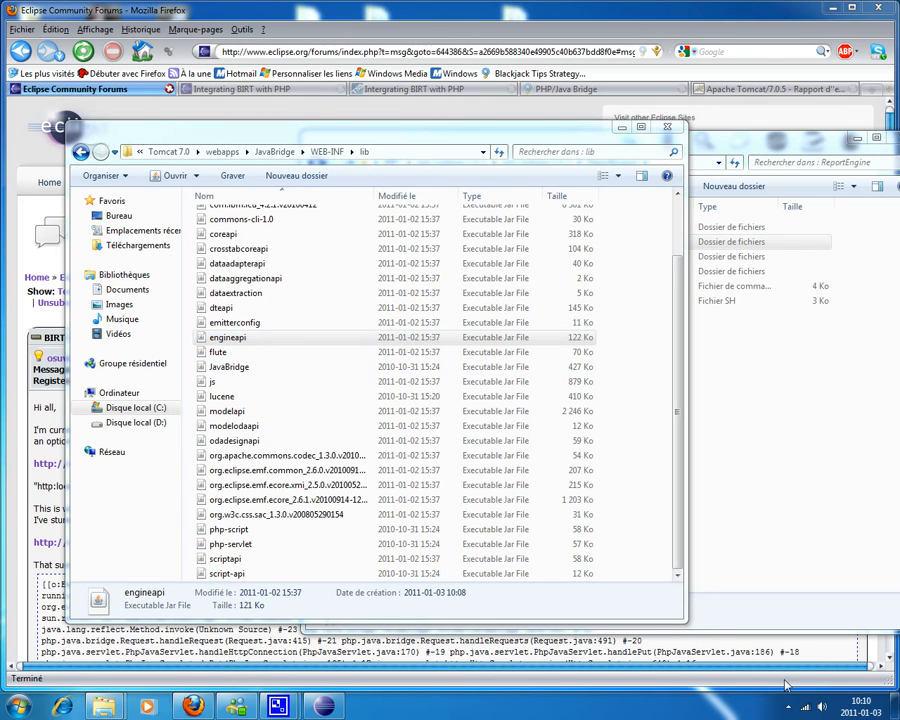
pyautogui.click(788, 706)
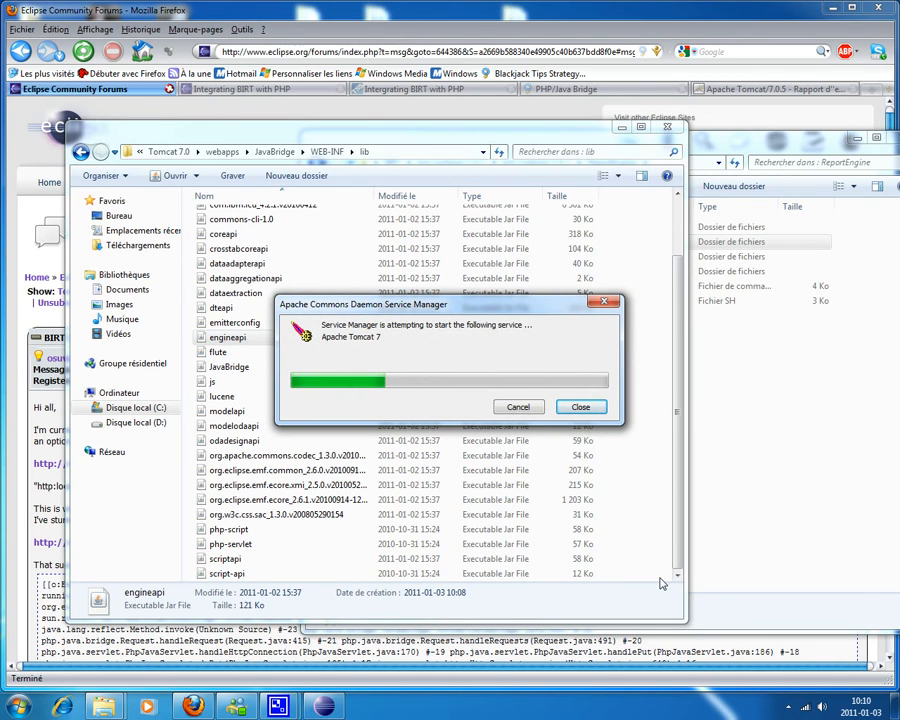
# Reload report.php, return to localhost:8080/JavaBridge and execute the Report Generator (Eclipse BIRT) example
pyautogui.click(580, 406)
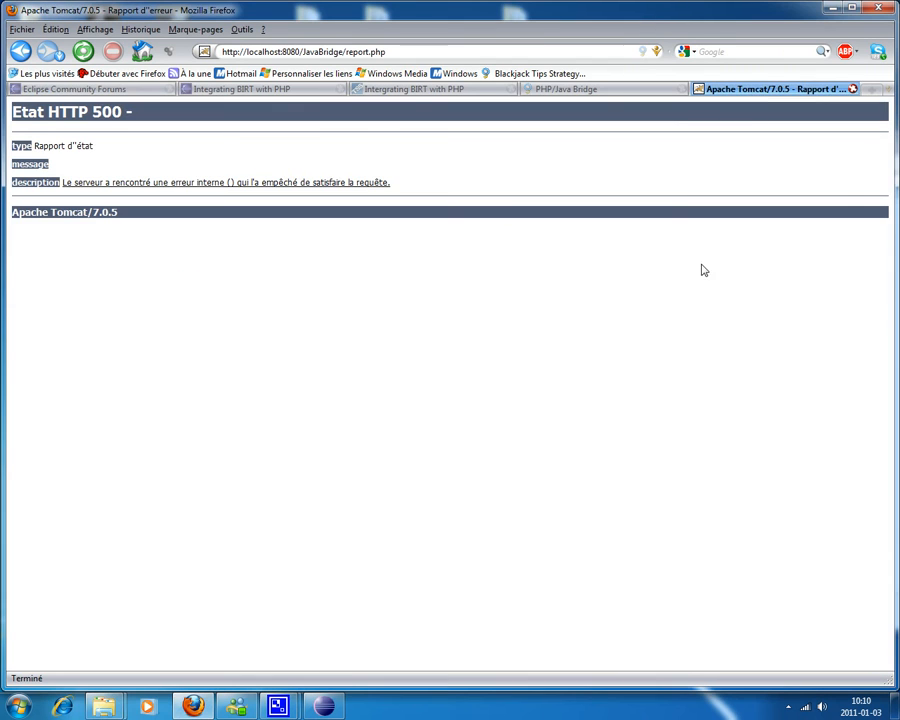
pyautogui.click(20, 52)
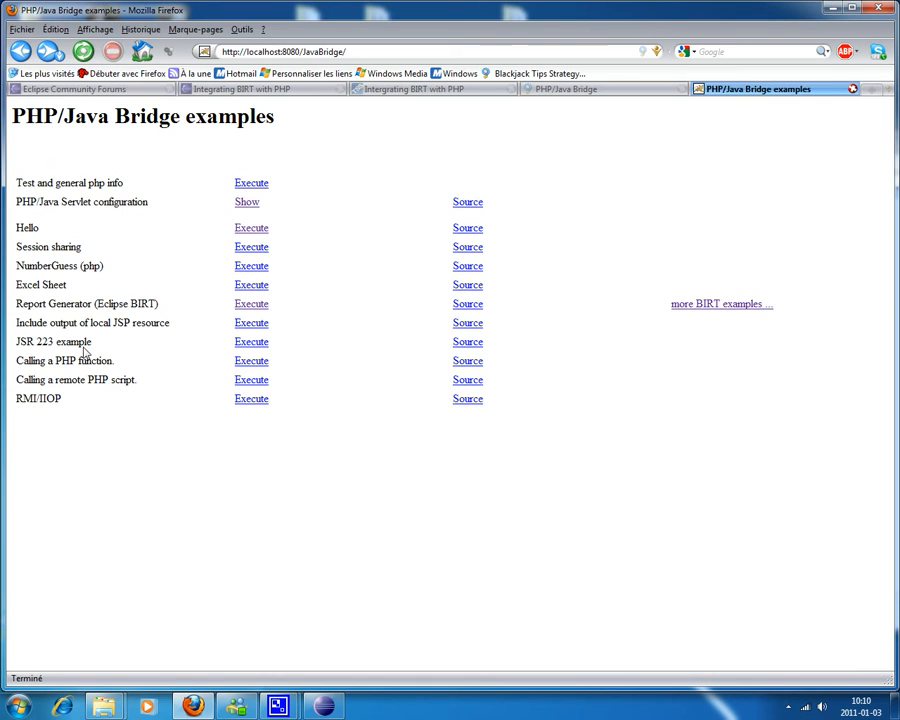
pyautogui.moveTo(48, 312)
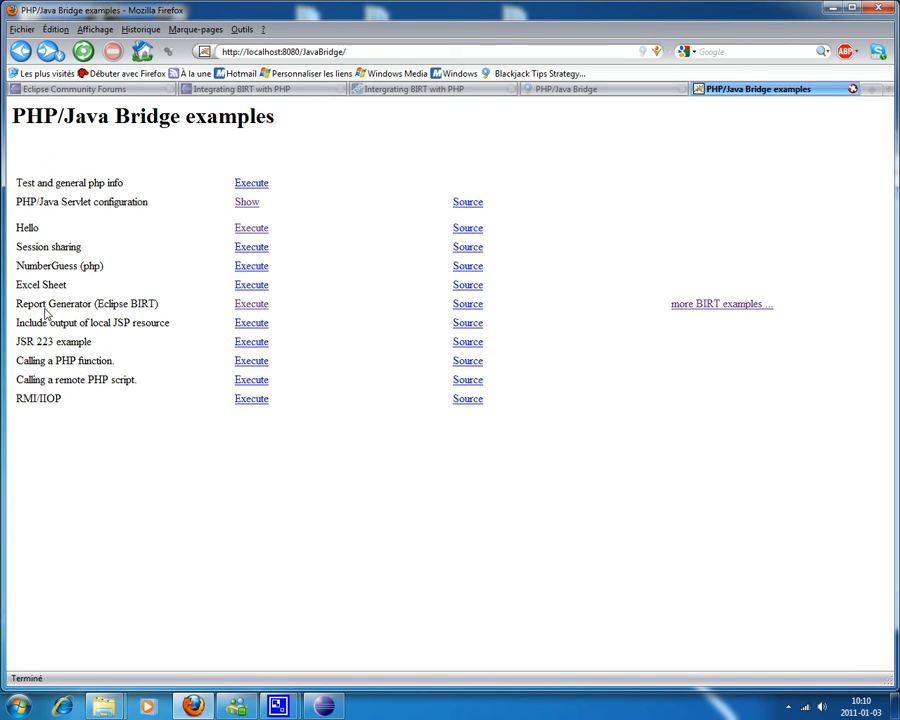
pyautogui.click(252, 304)
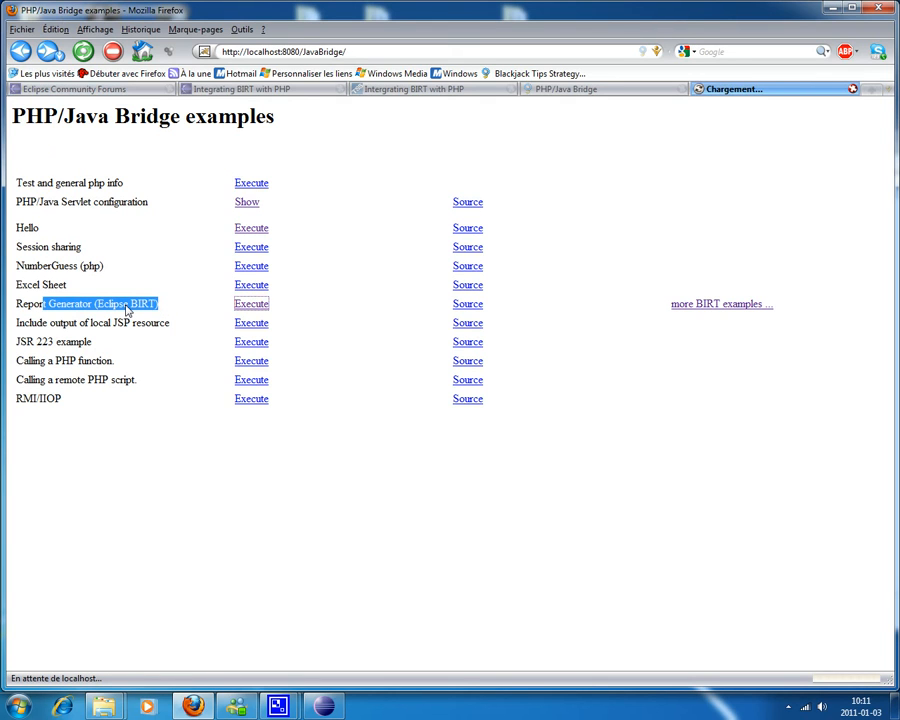
pyautogui.click(252, 304)
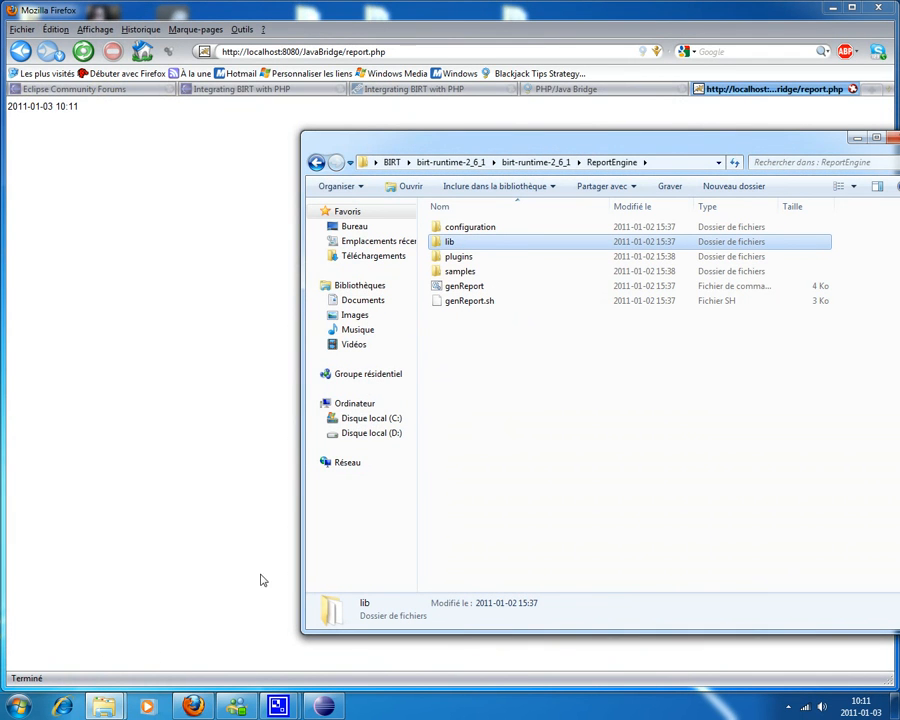
# Go up to the BIRT folder and open mysql-connector-java-5.1.14.zip to its inner connector folder
pyautogui.click(316, 162)
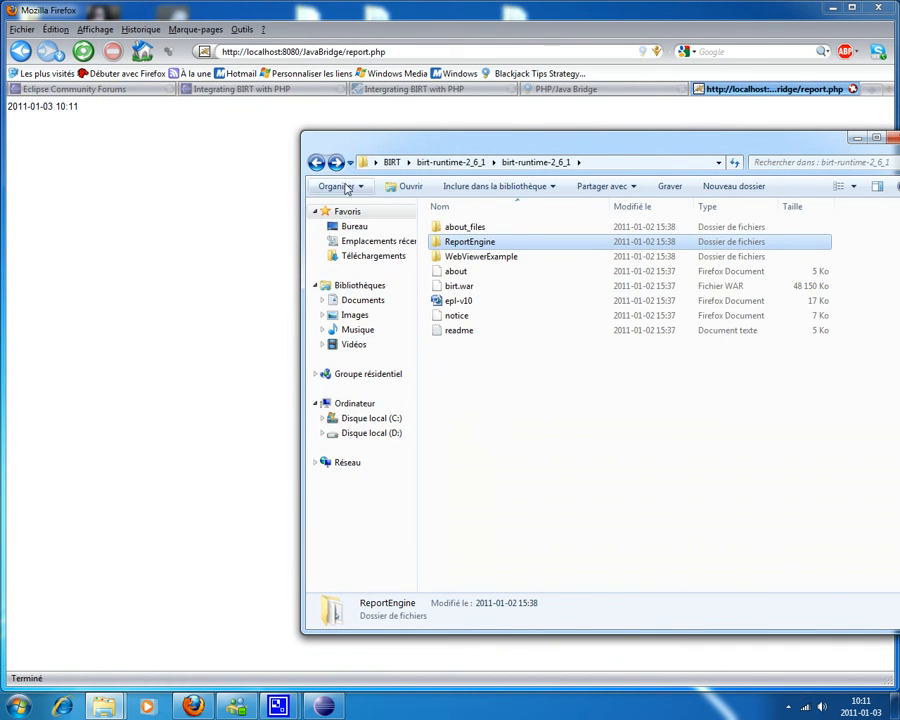
pyautogui.click(316, 162)
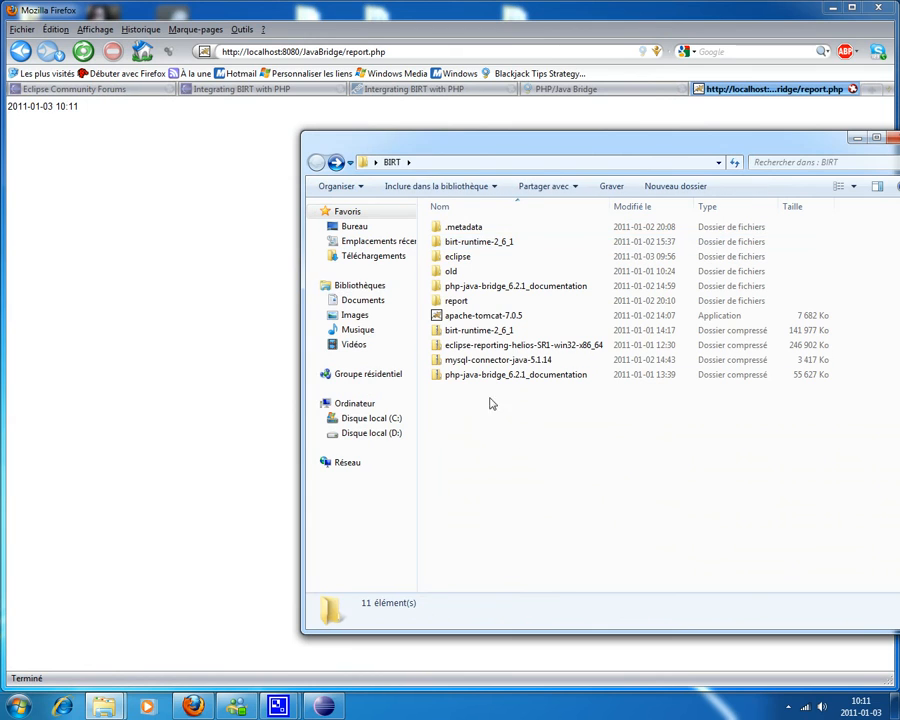
pyautogui.click(496, 360)
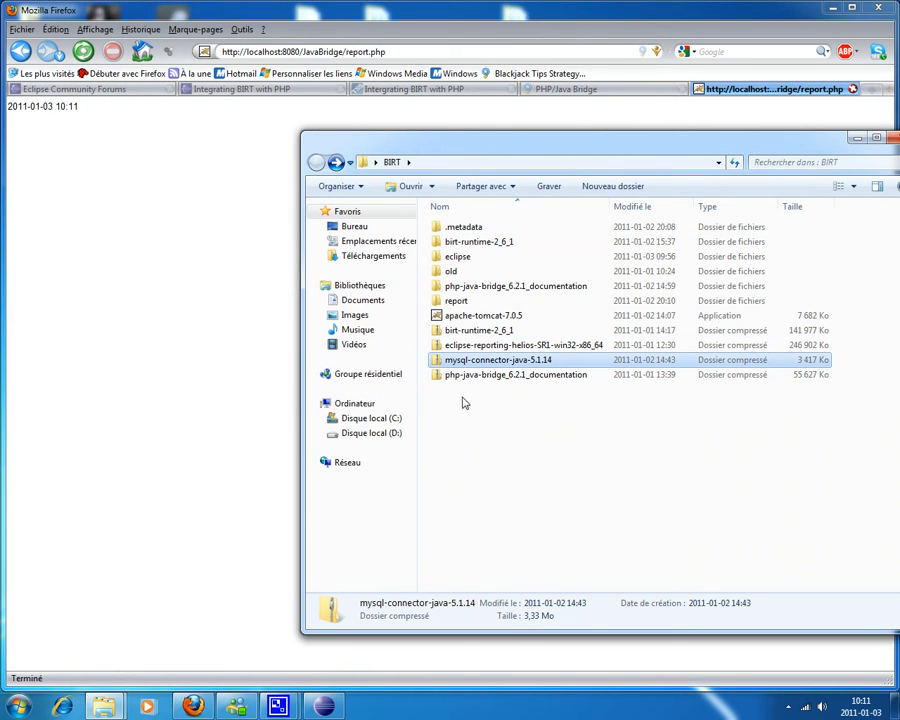
pyautogui.moveTo(544, 500)
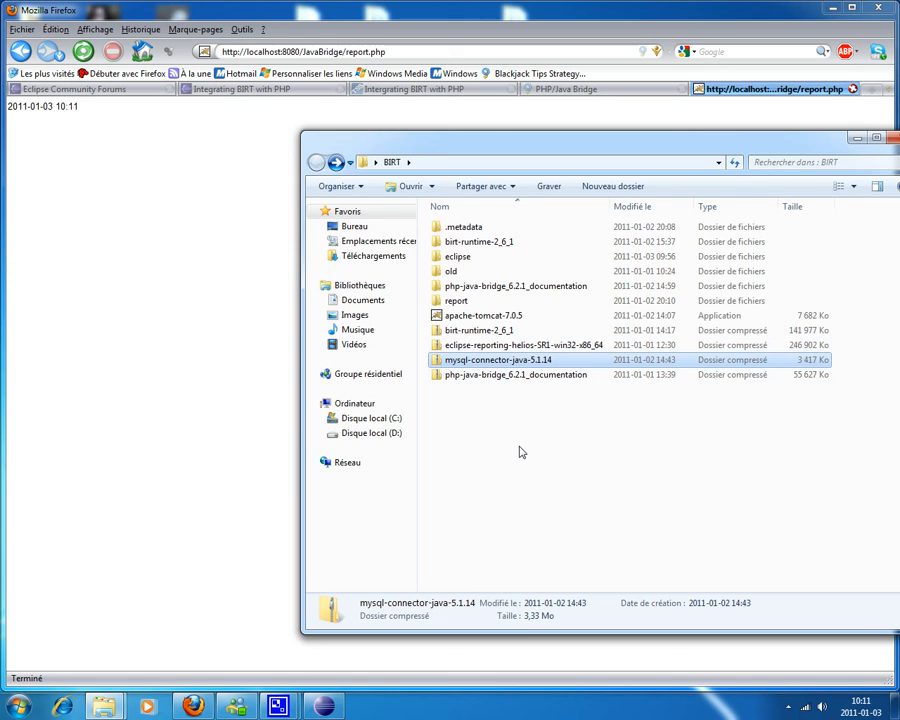
pyautogui.moveTo(470, 376)
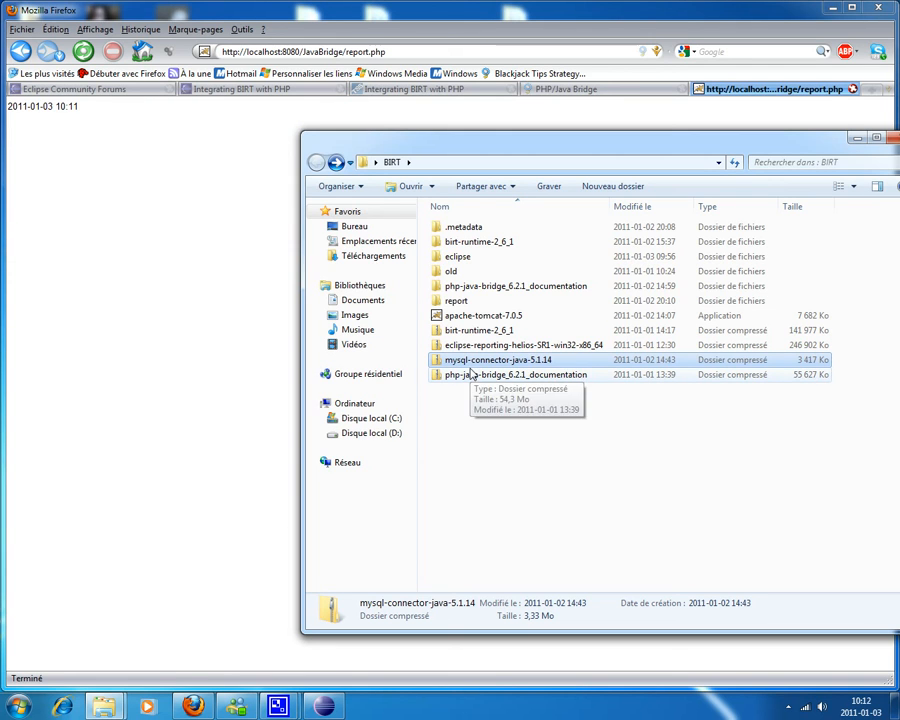
pyautogui.doubleClick(496, 360)
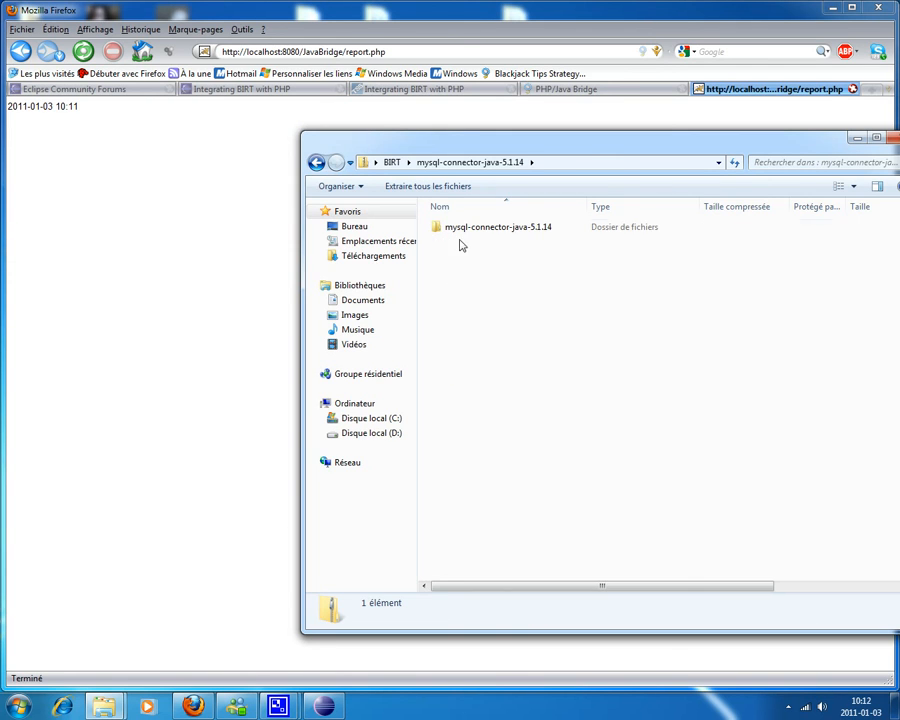
pyautogui.doubleClick(496, 226)
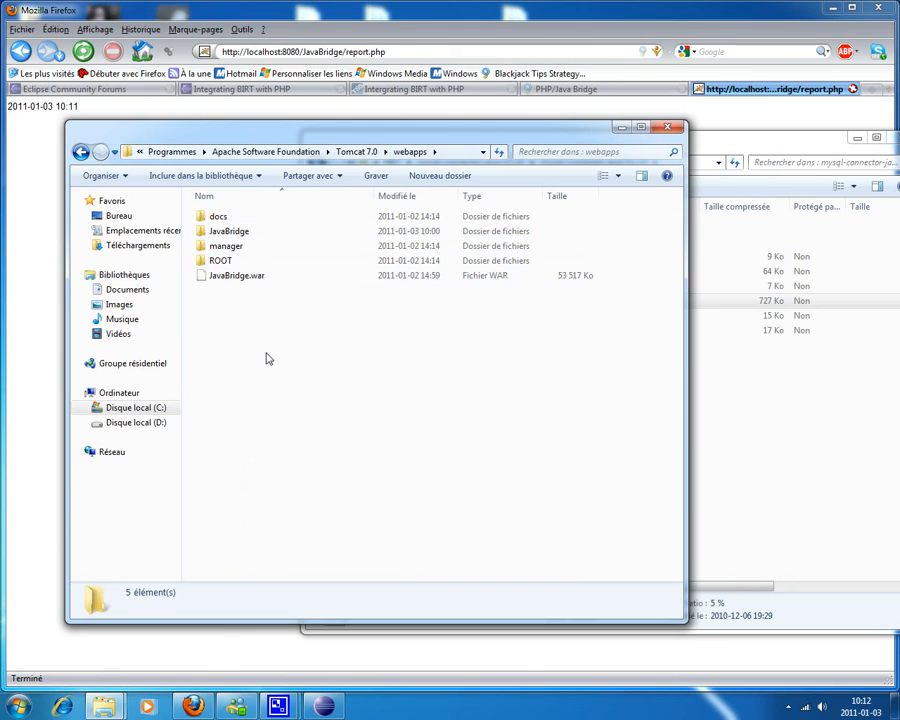
pyautogui.moveTo(268, 352)
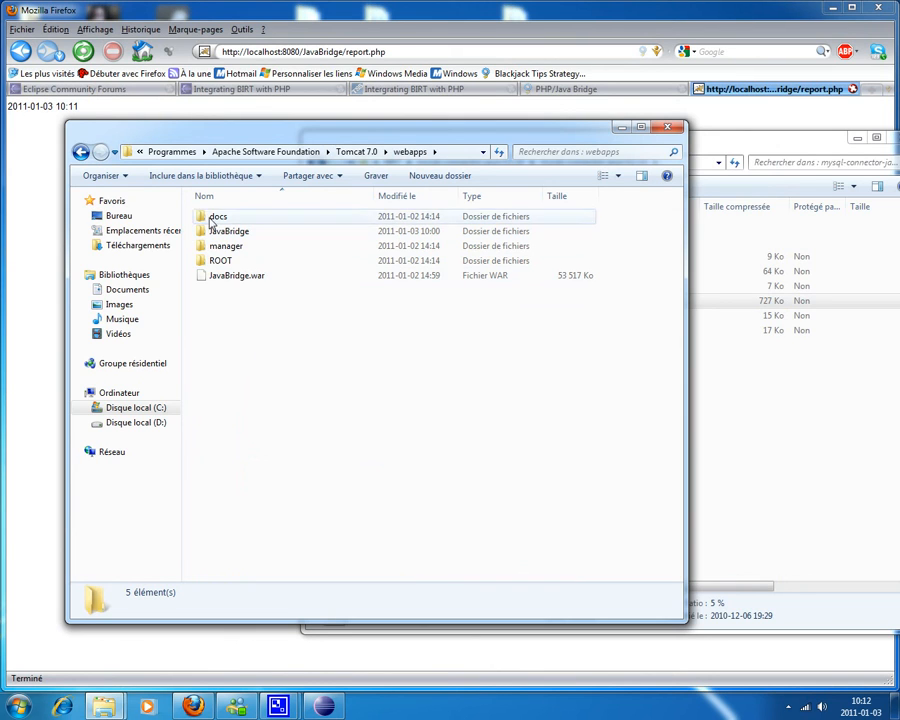
# Browse into webapps\JavaBridge\WEB-INF\platform\plugins
pyautogui.doubleClick(228, 232)
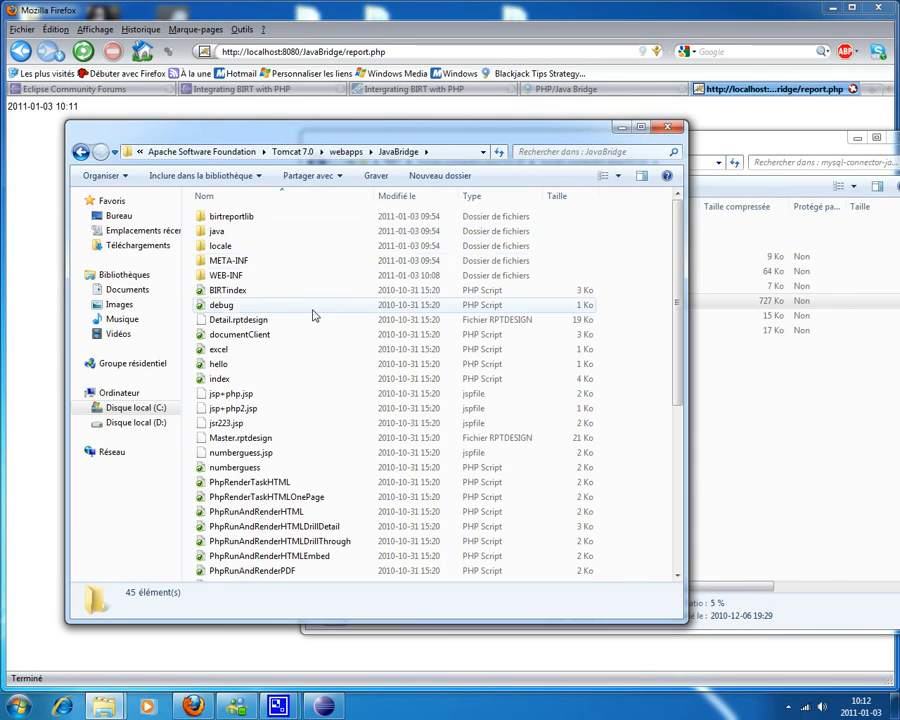
pyautogui.doubleClick(228, 276)
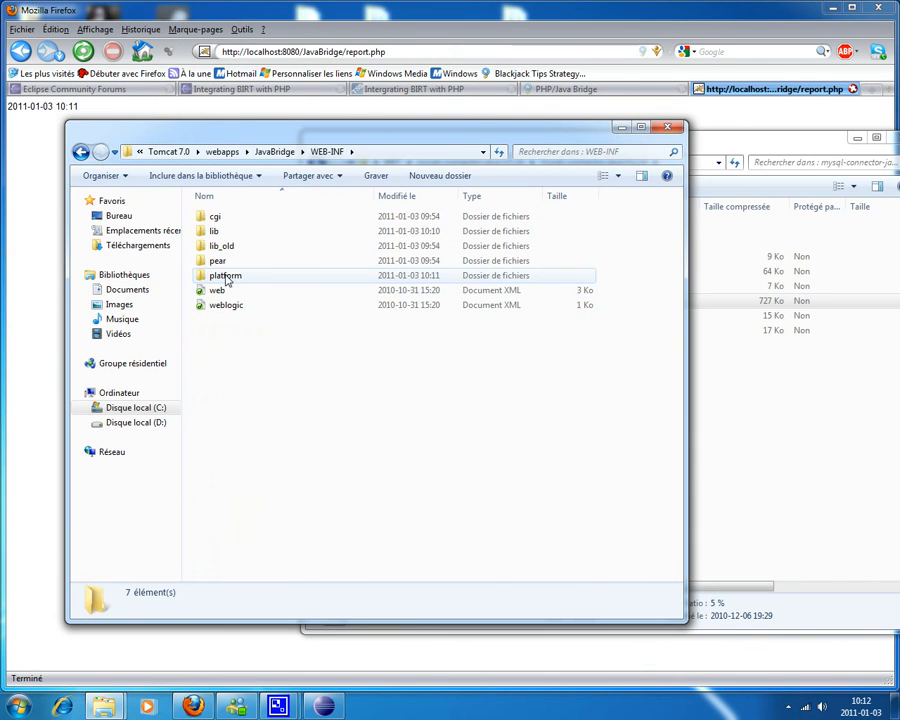
pyautogui.doubleClick(224, 276)
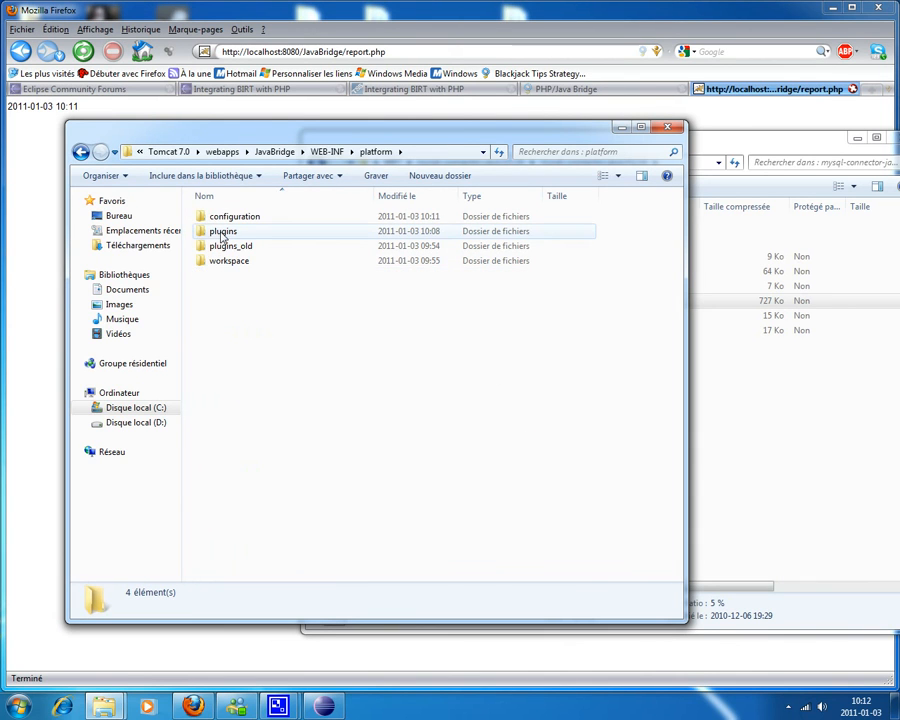
pyautogui.doubleClick(224, 230)
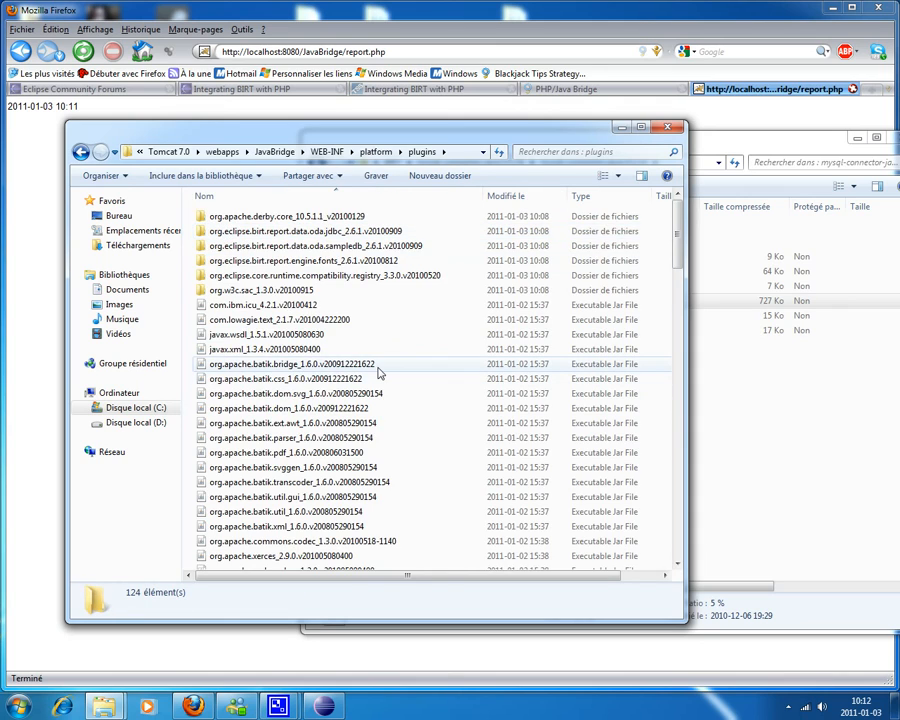
# Open the org.eclipse.birt.report.data.oda.jdbc_2.6.1.v20100909 plugin's drivers folder
pyautogui.scroll(-3)
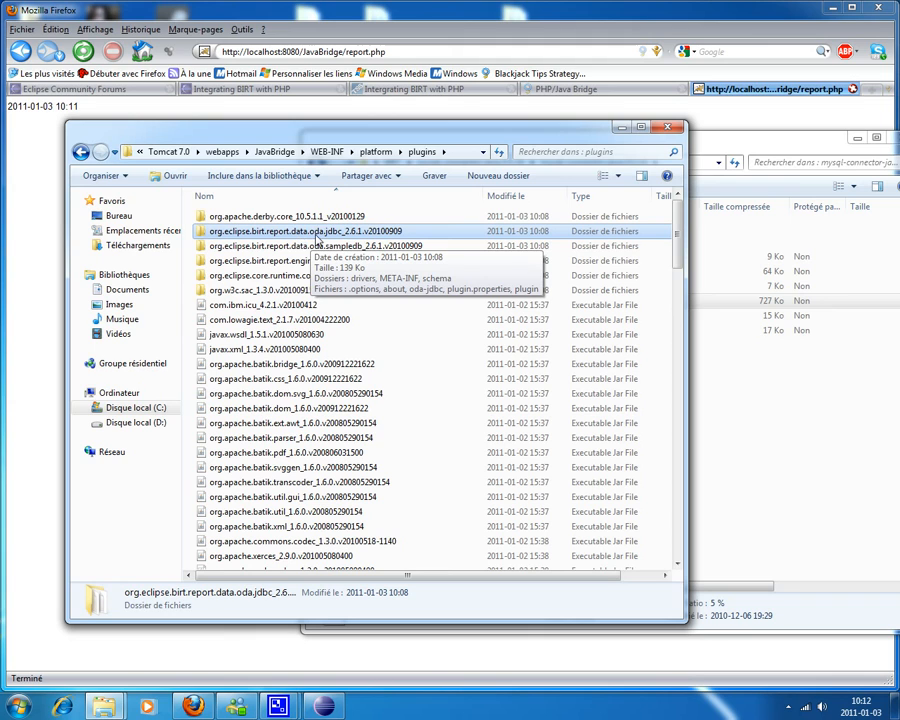
pyautogui.moveTo(408, 236)
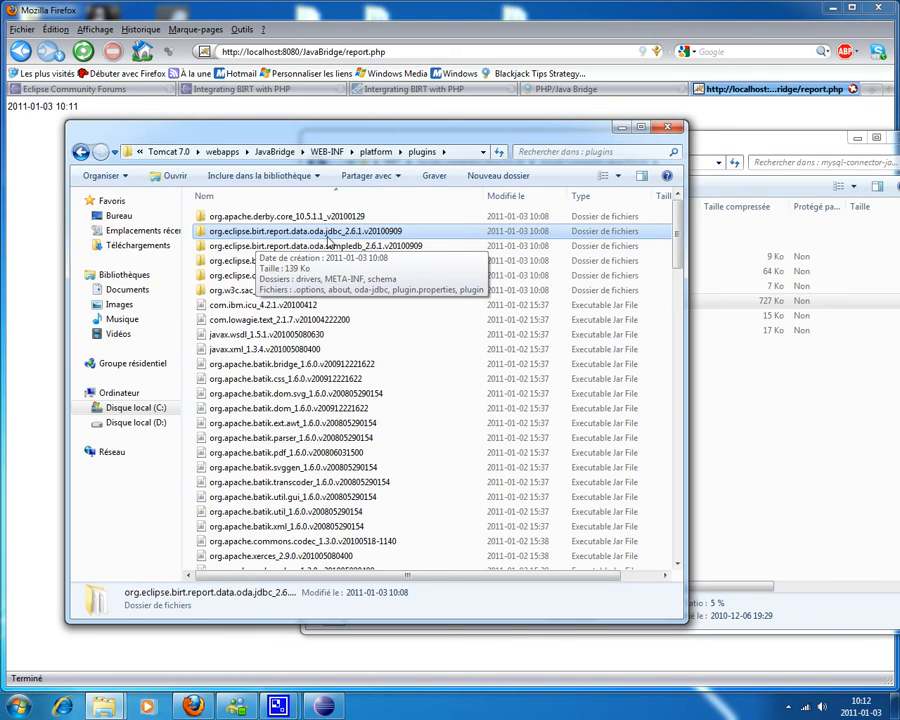
pyautogui.moveTo(340, 244)
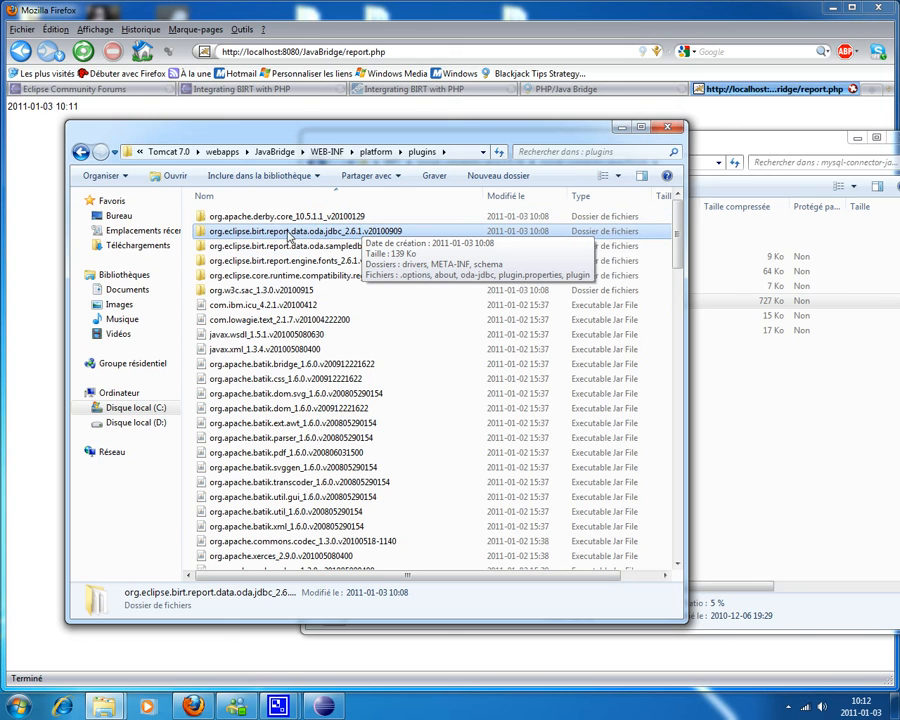
pyautogui.doubleClick(304, 230)
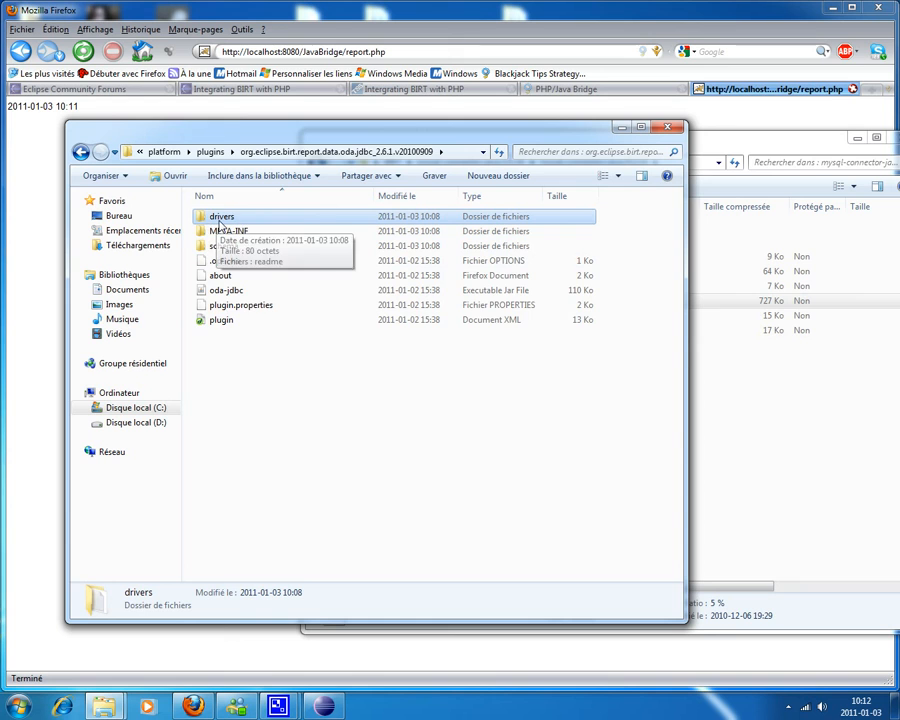
pyautogui.doubleClick(220, 216)
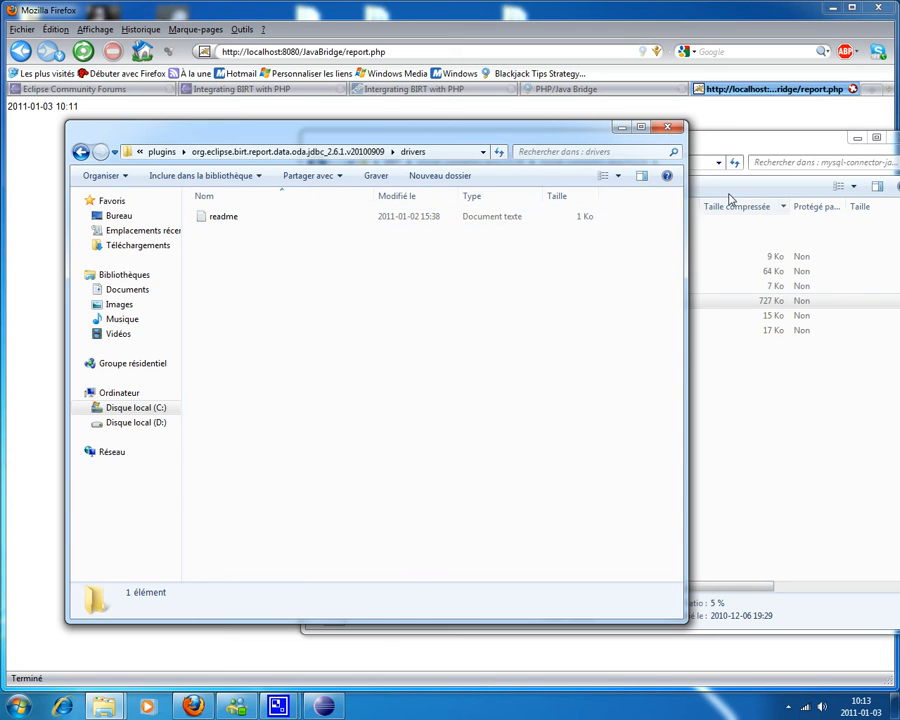